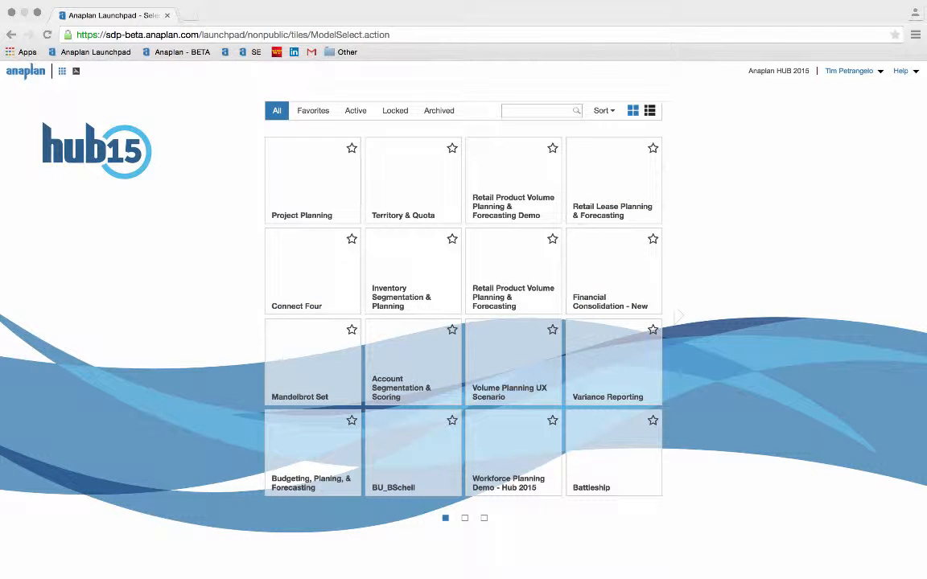
mouse_move(160, 341)
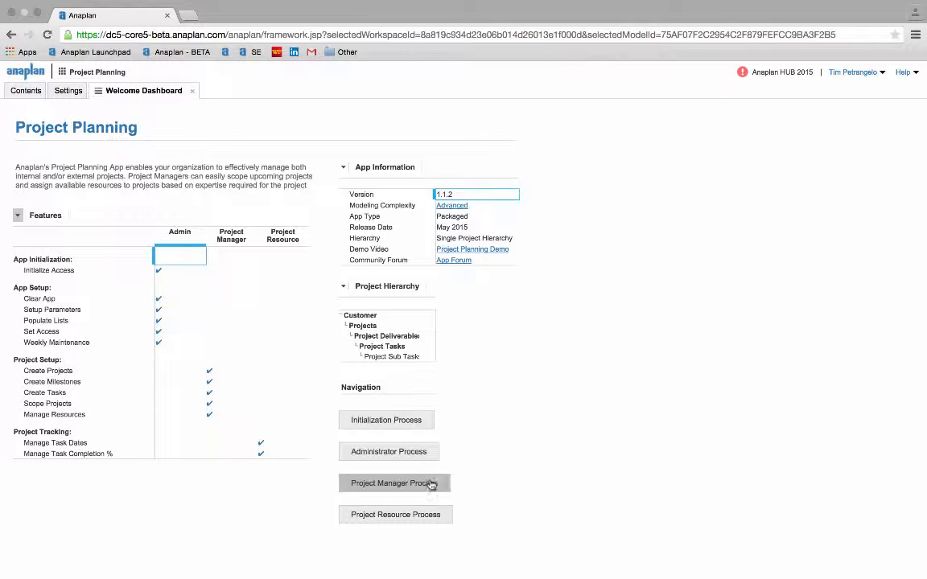
- Reach the Project KPI Summary dashboard via the Project Manager Process and review its alerts
click(394, 483)
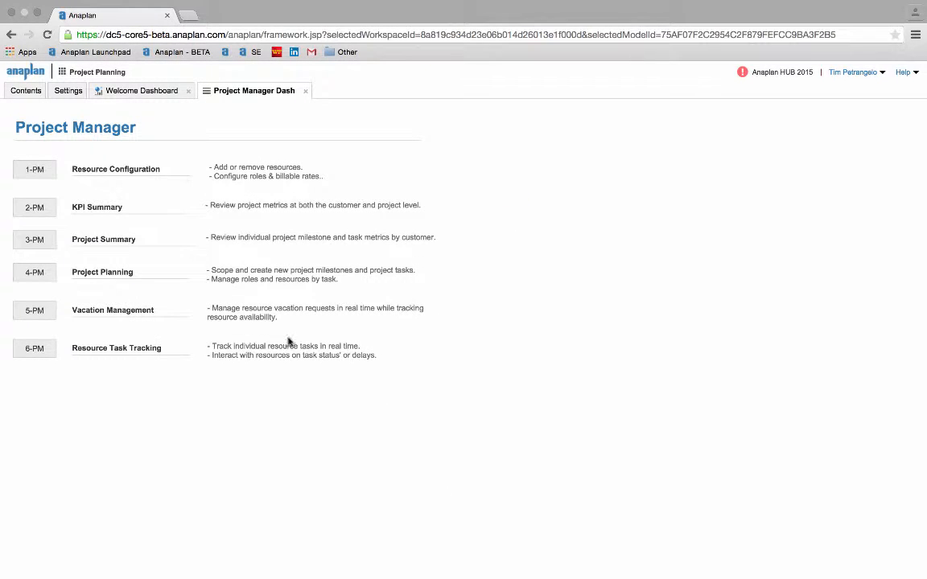
click(33, 206)
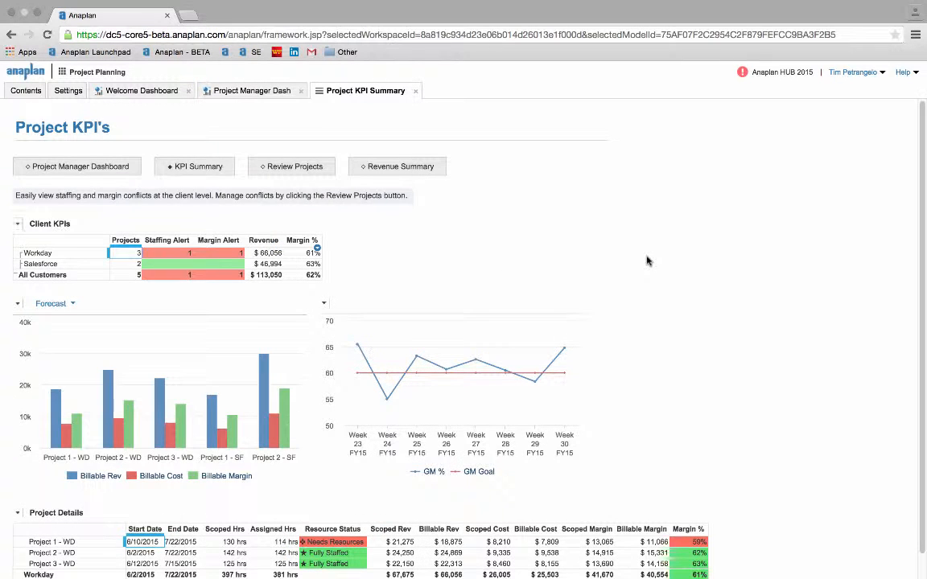
mouse_move(668, 319)
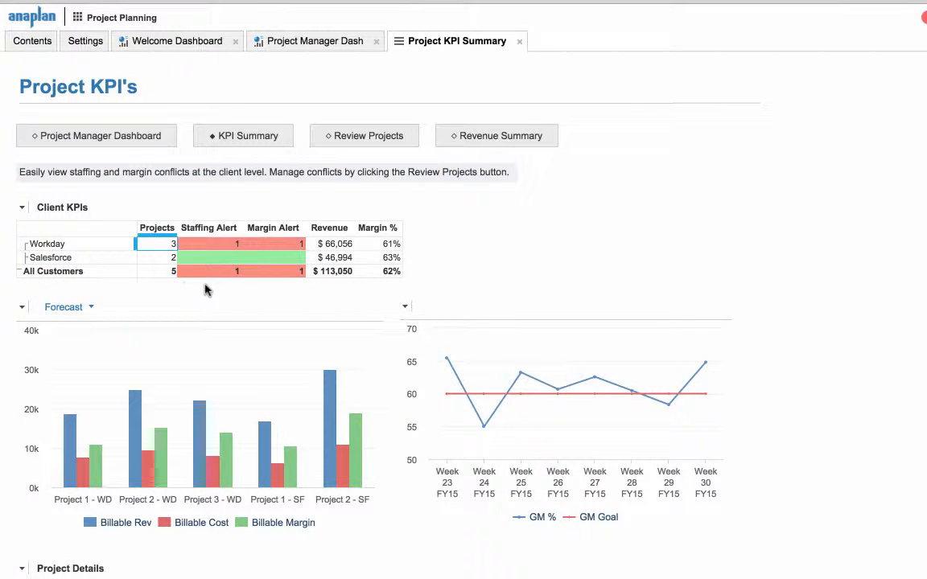
mouse_move(270, 292)
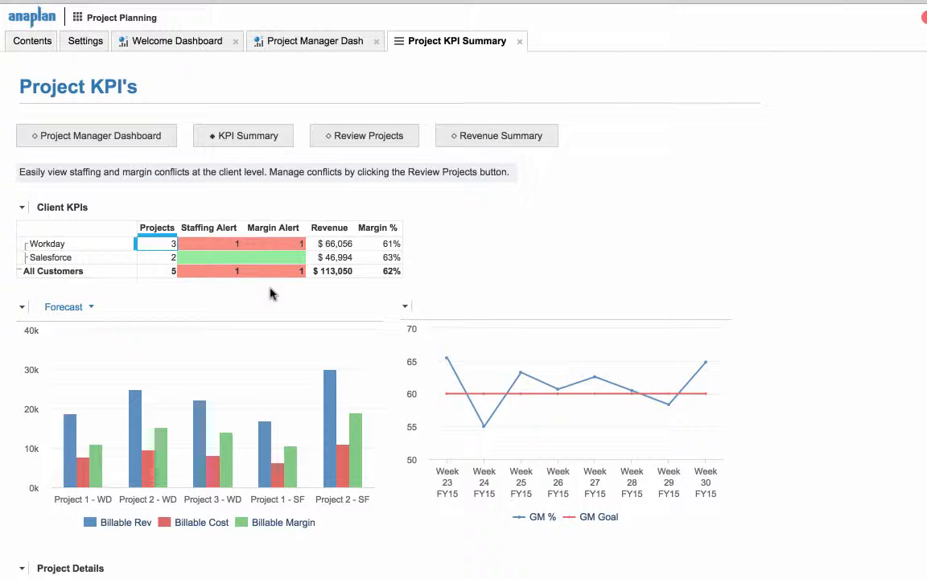
mouse_move(336, 292)
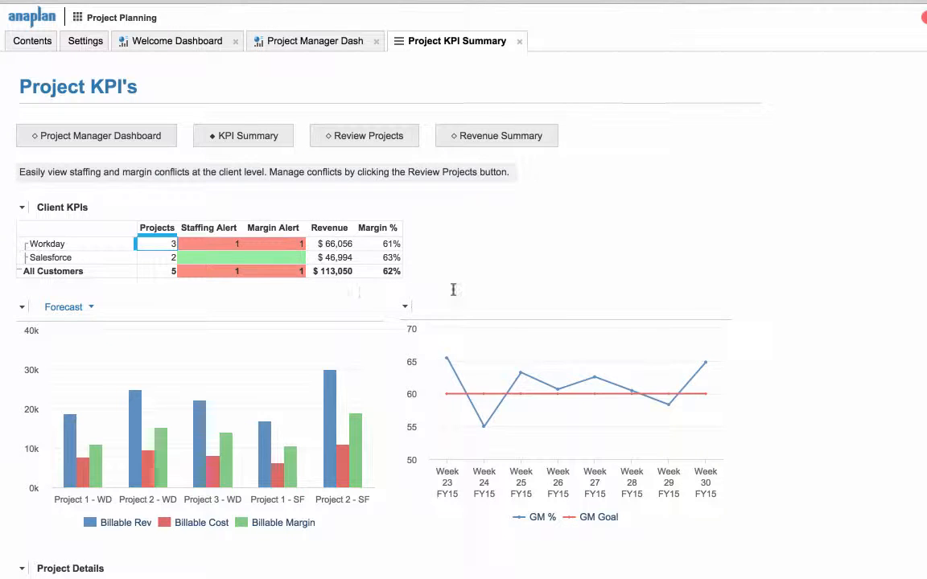
scroll(down, 3)
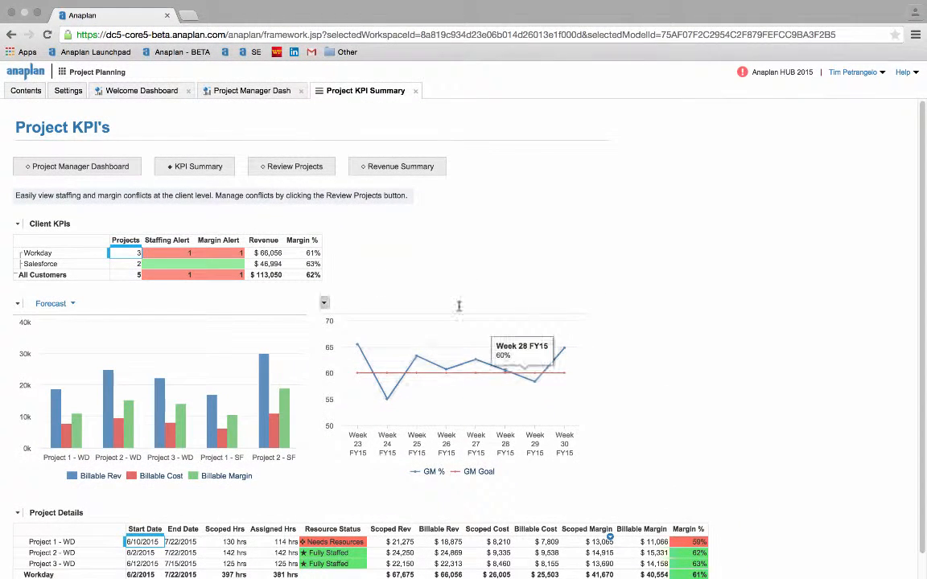
mouse_move(88, 219)
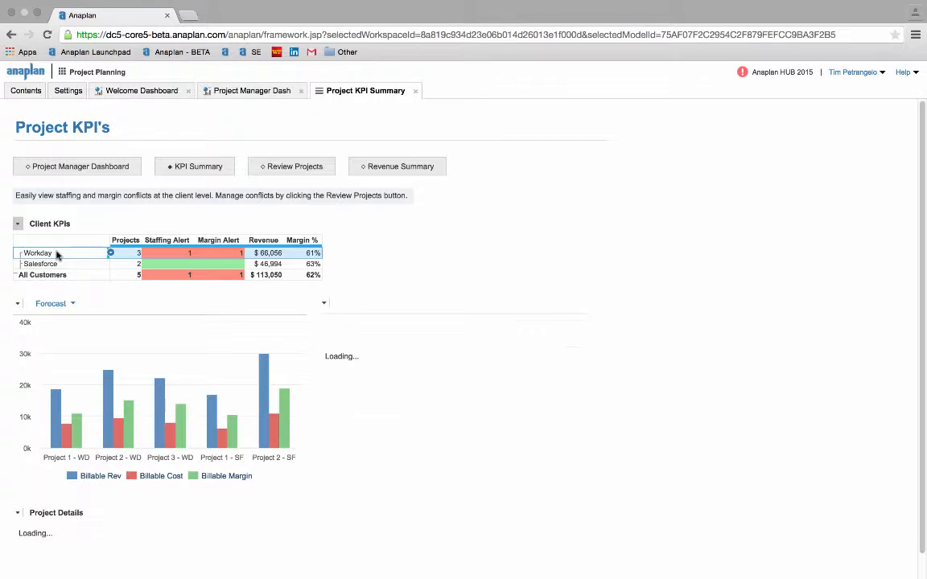
- Review the Workday Project Summary and select Project 1 - WD to show its tasks and milestones
click(292, 165)
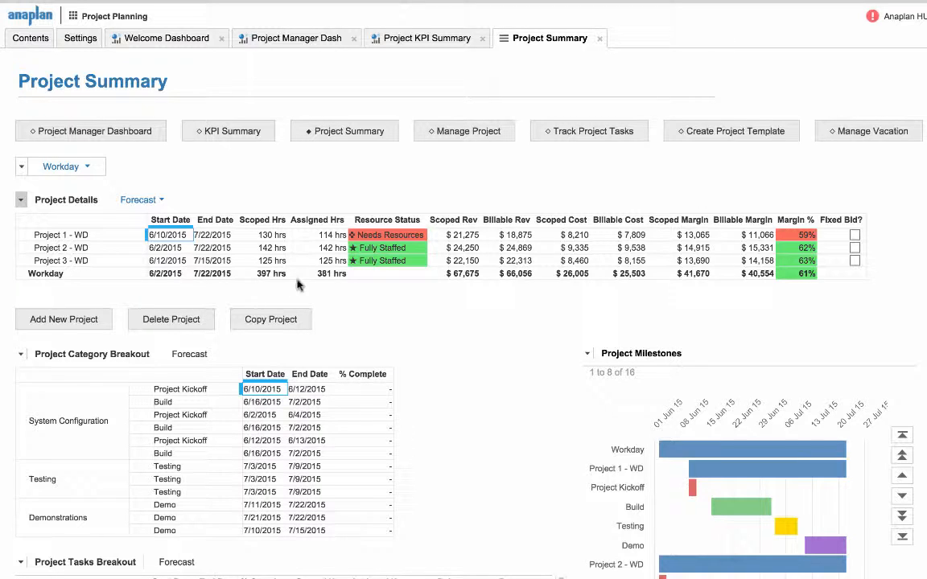
mouse_move(586, 305)
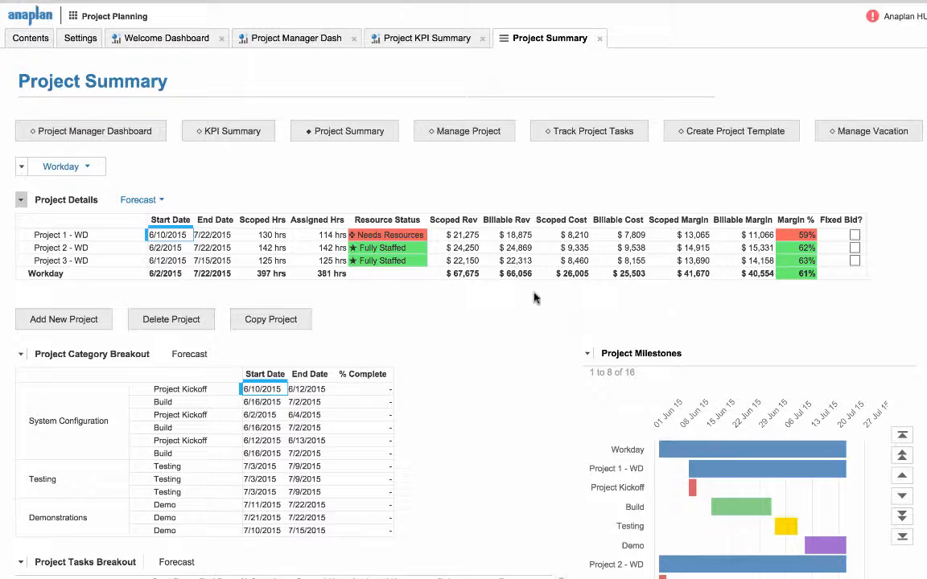
mouse_move(357, 294)
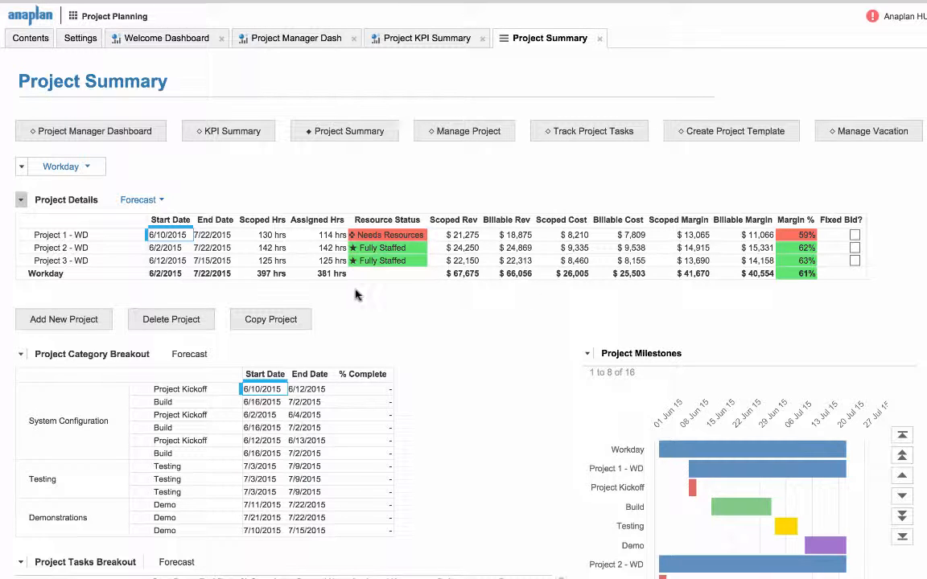
click(61, 234)
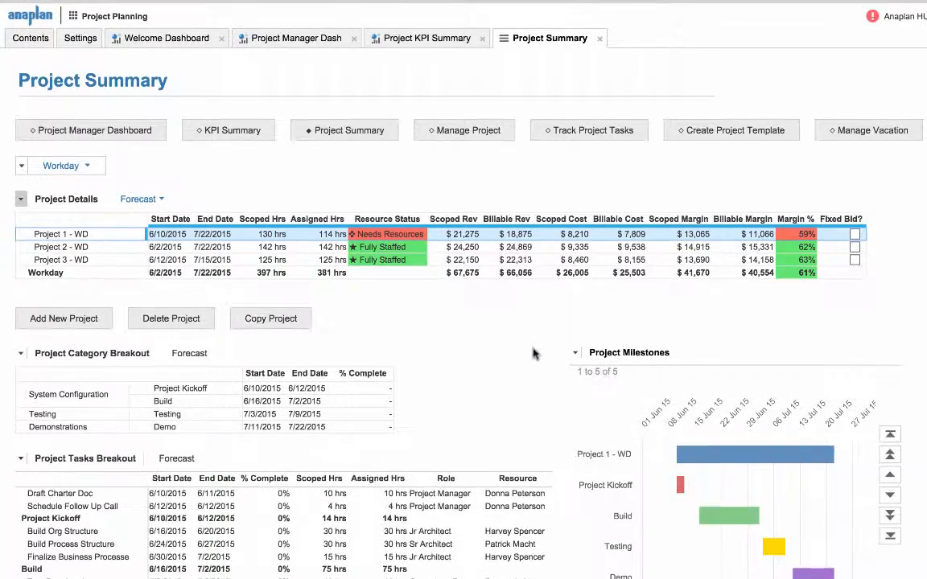
scroll(down, 3)
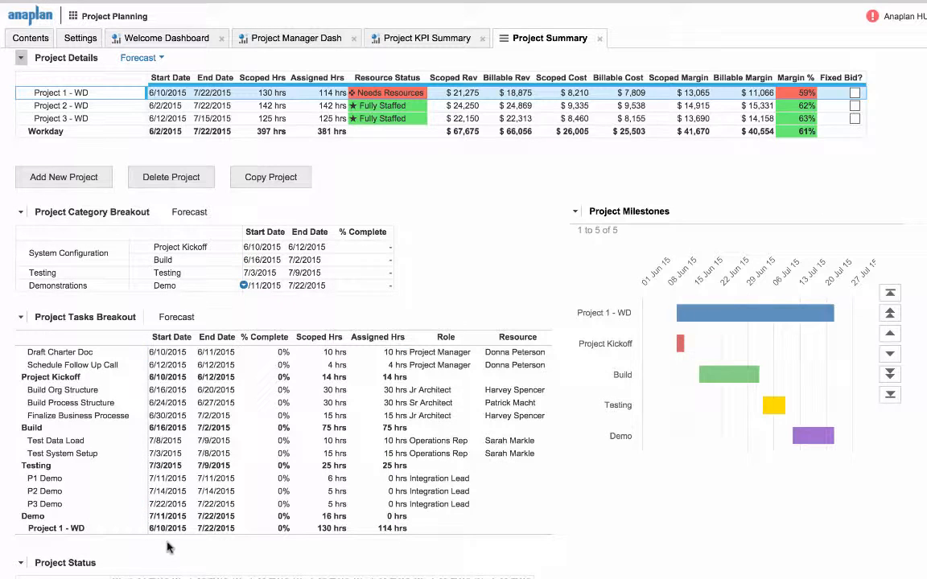
mouse_move(206, 545)
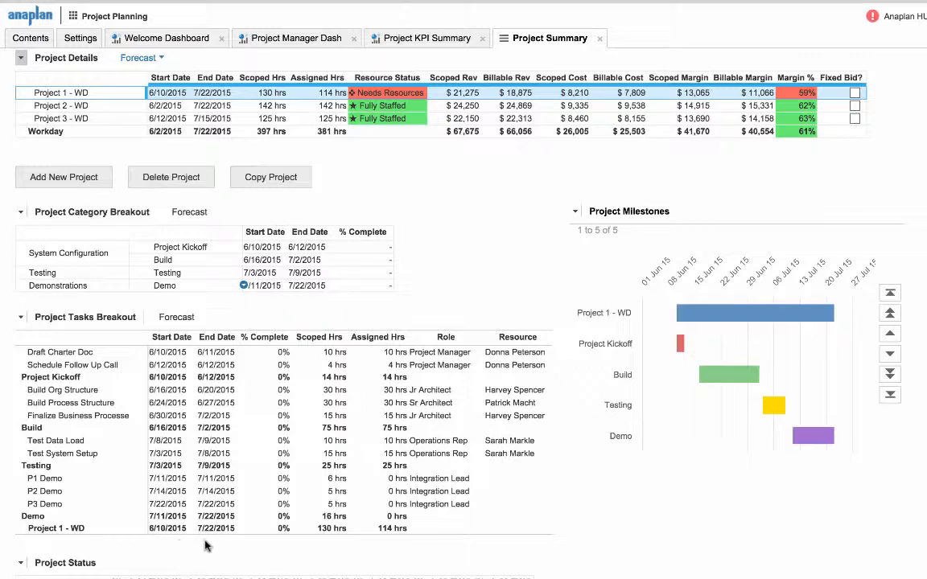
mouse_move(312, 546)
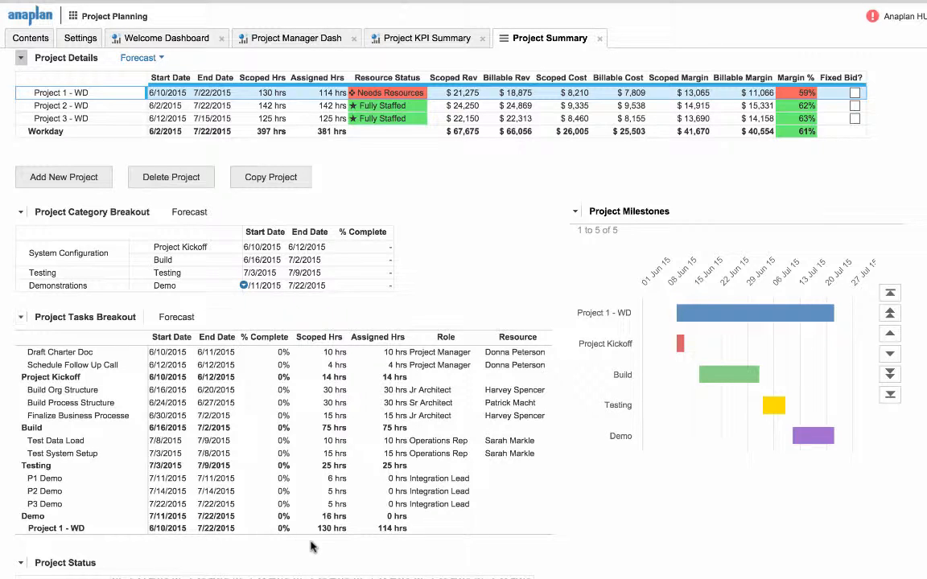
mouse_move(496, 547)
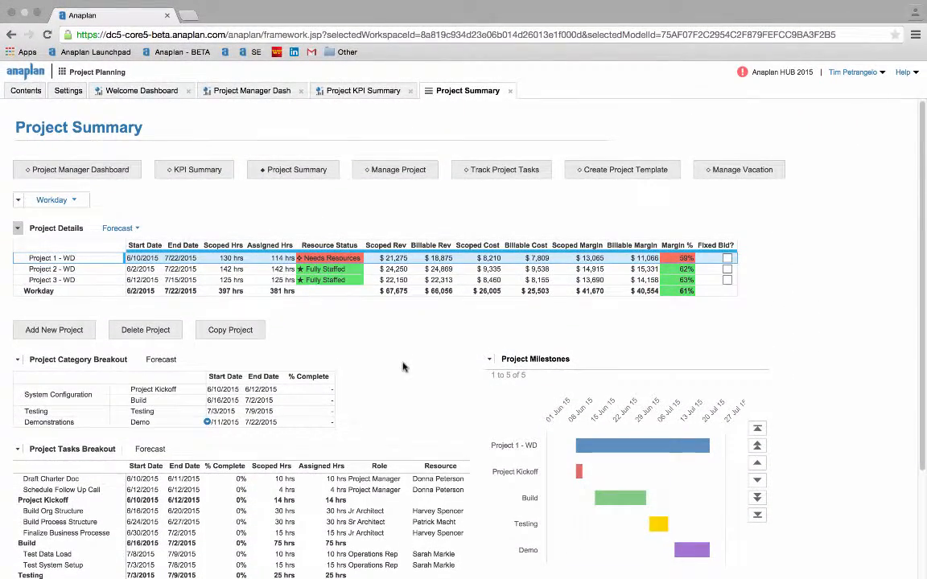
mouse_move(55, 330)
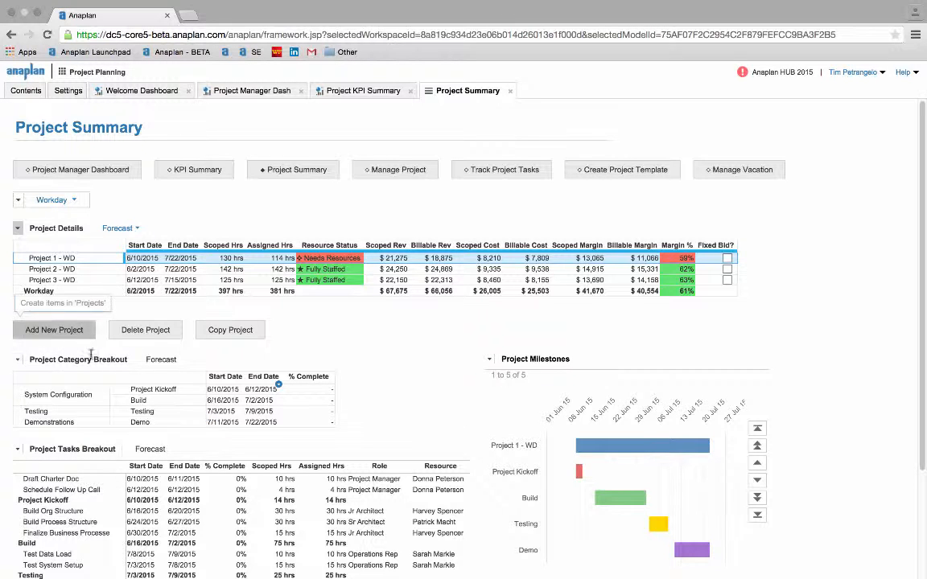
mouse_move(502, 169)
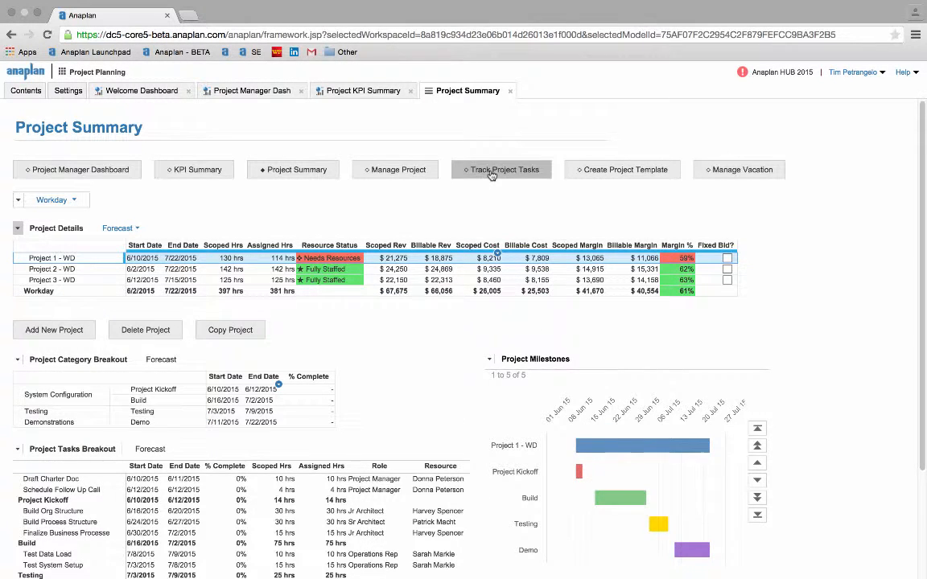
mouse_move(366, 338)
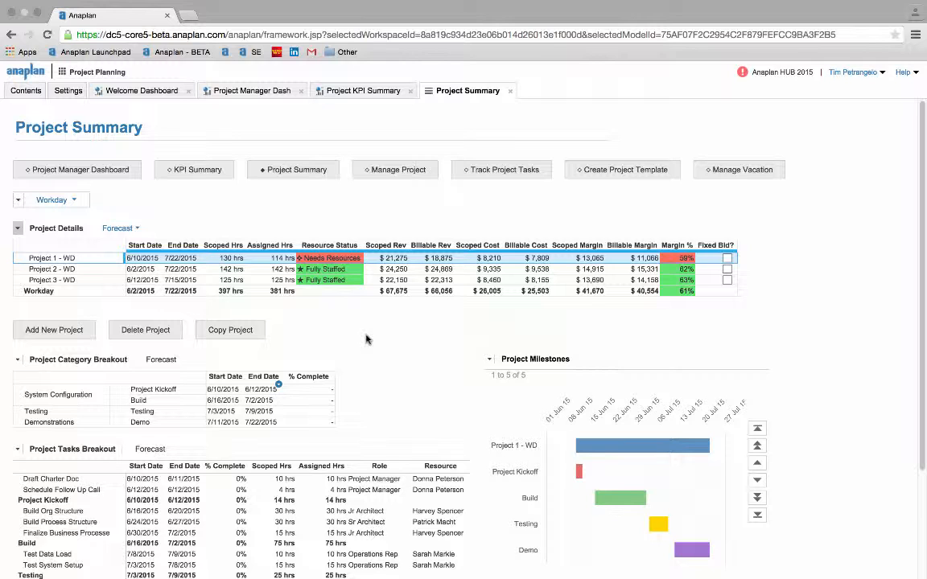
mouse_move(67, 349)
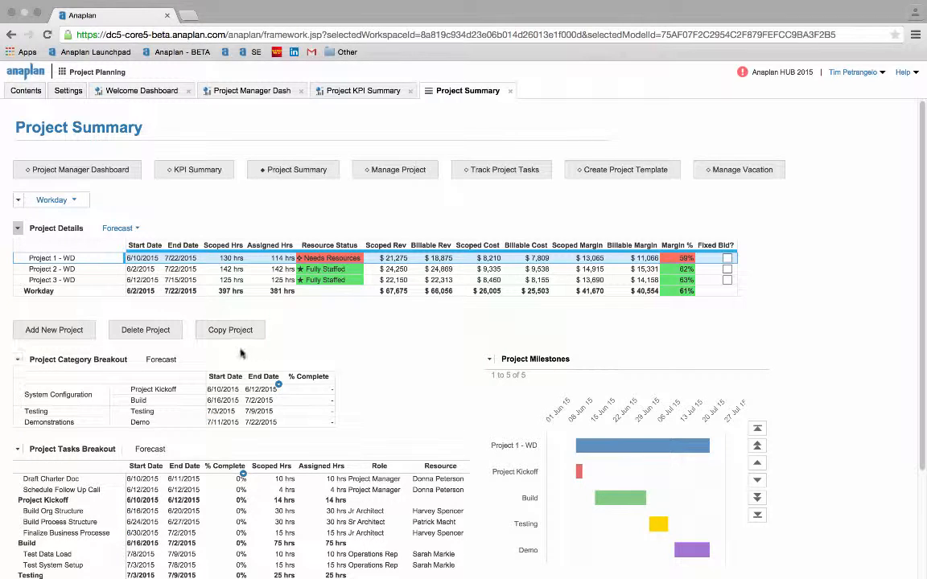
mouse_move(250, 352)
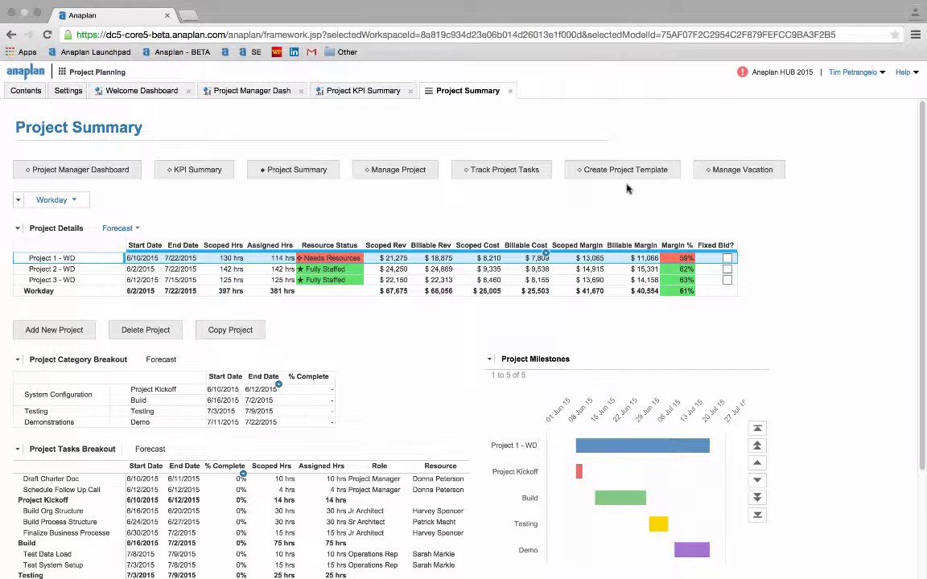
mouse_move(605, 188)
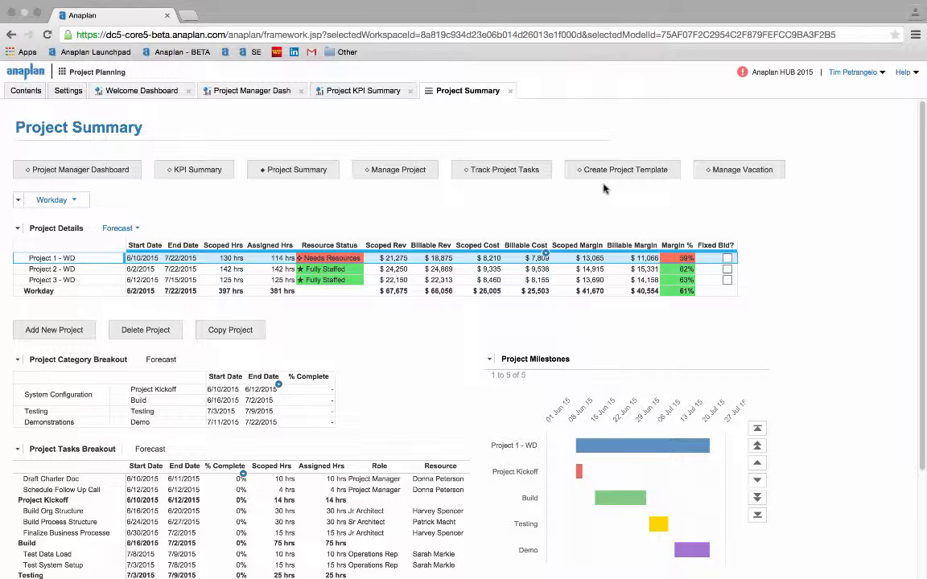
- In Project Template Setup, select Template 1 and start copying it as a project
click(621, 168)
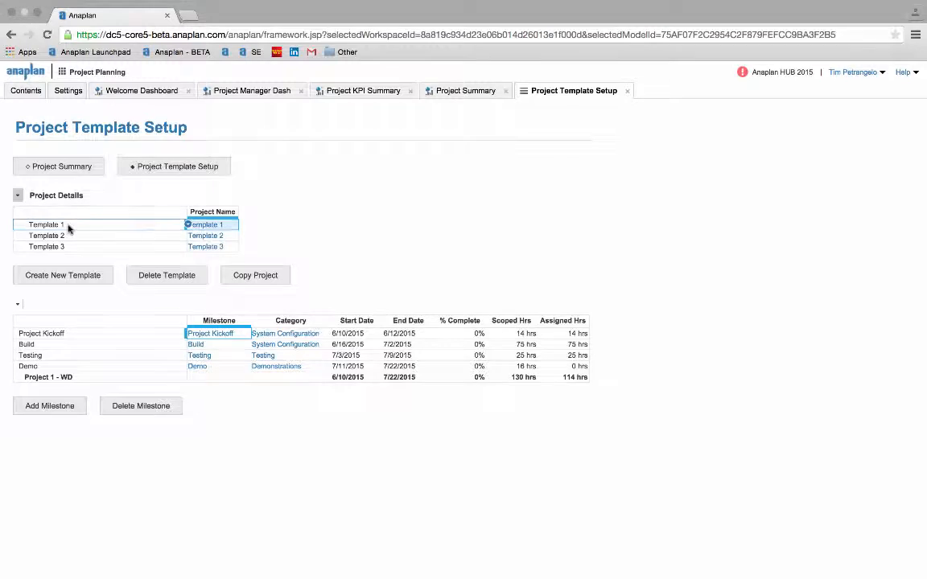
click(45, 234)
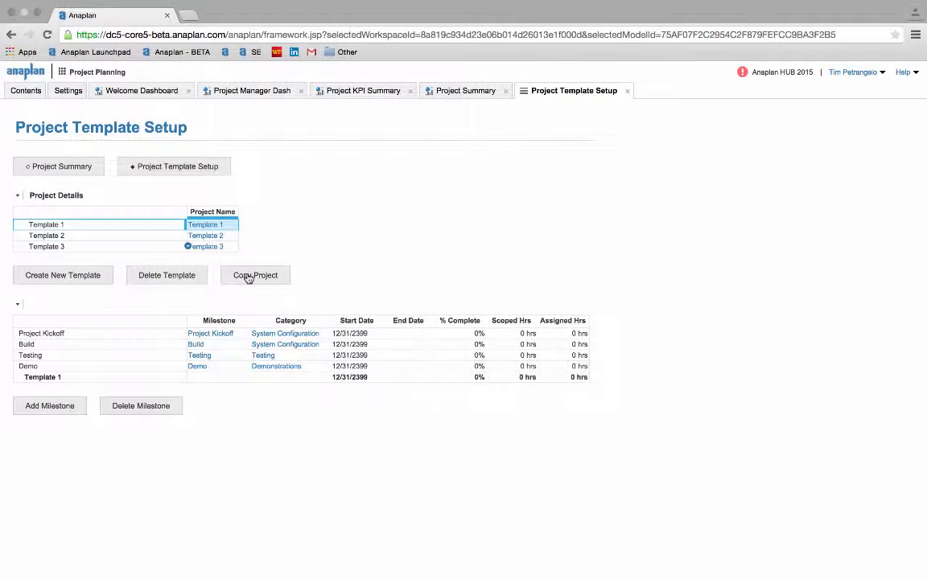
click(254, 274)
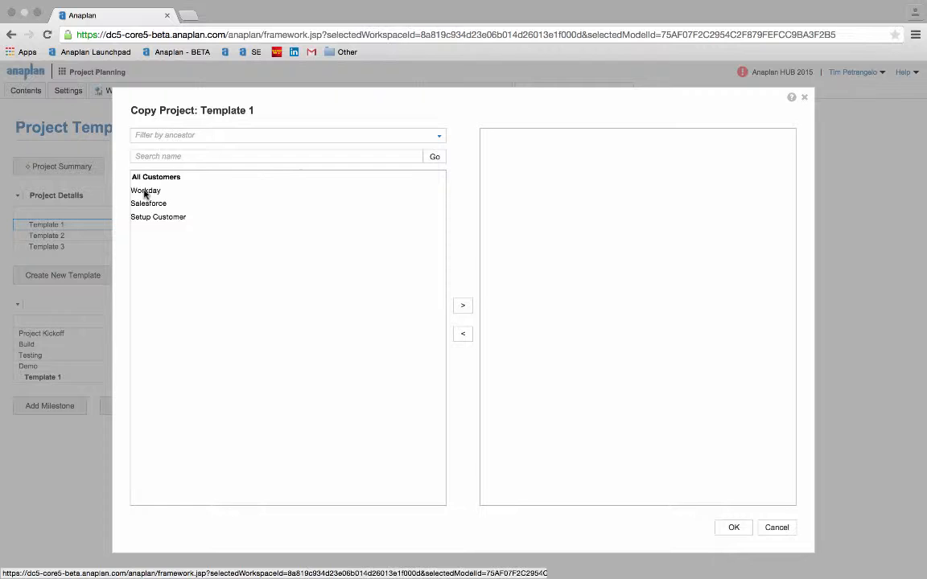
- Choose Workday as the destination customer and confirm the copy
click(145, 189)
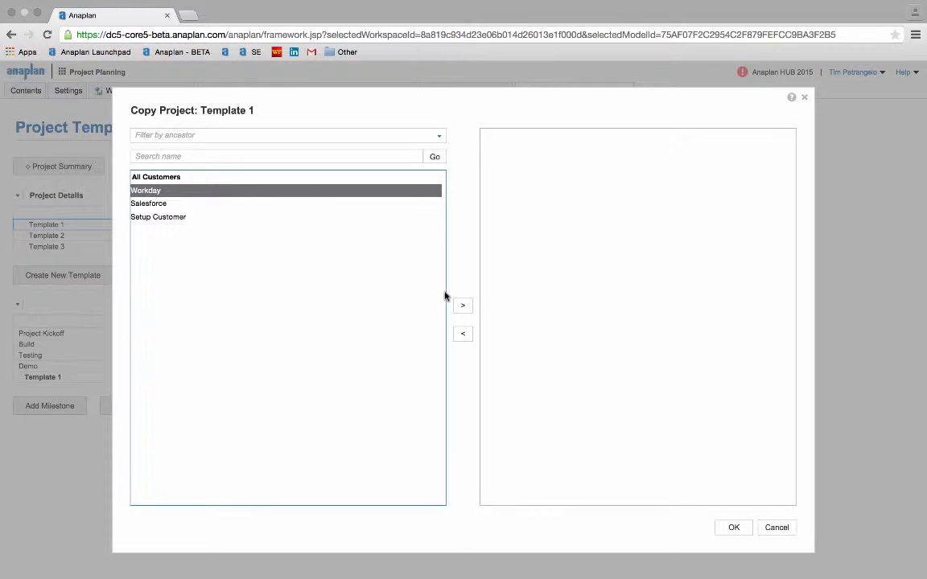
click(464, 306)
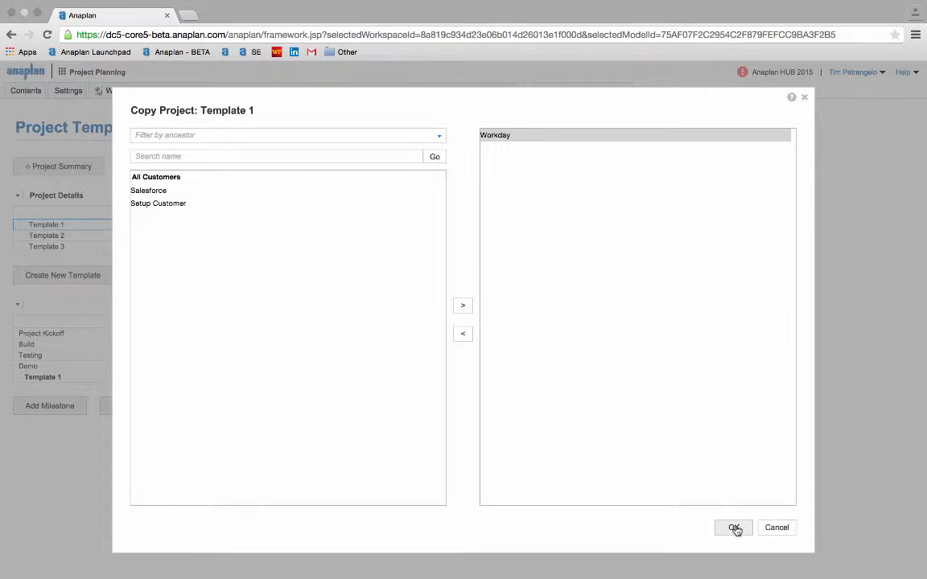
click(732, 528)
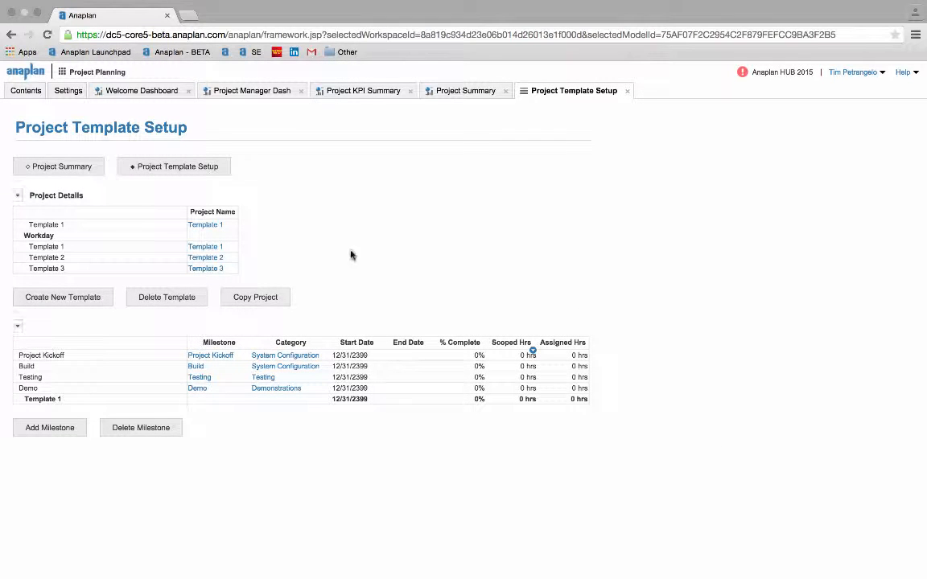
mouse_move(61, 165)
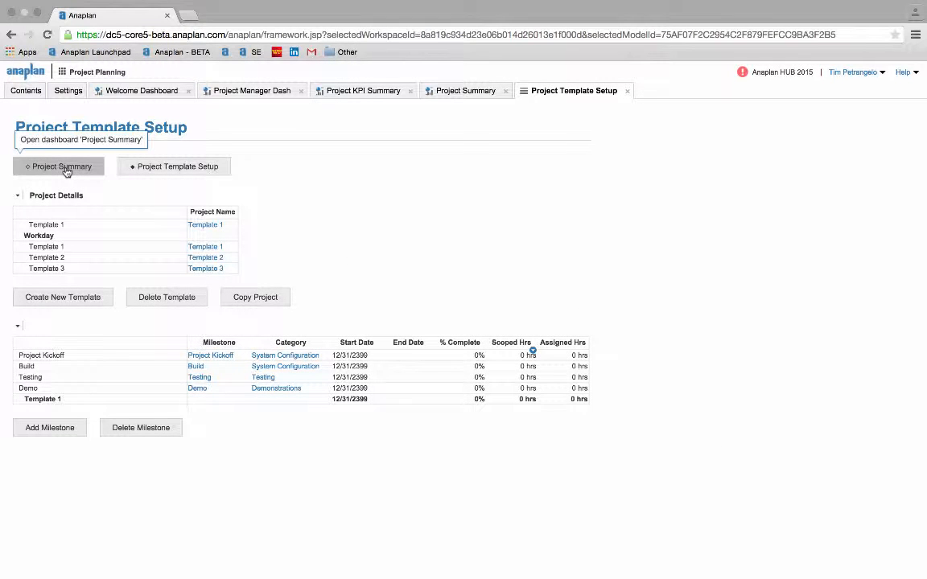
- Bring the copied Template 1 project into Project Planning and rename it Test Project 1
click(58, 166)
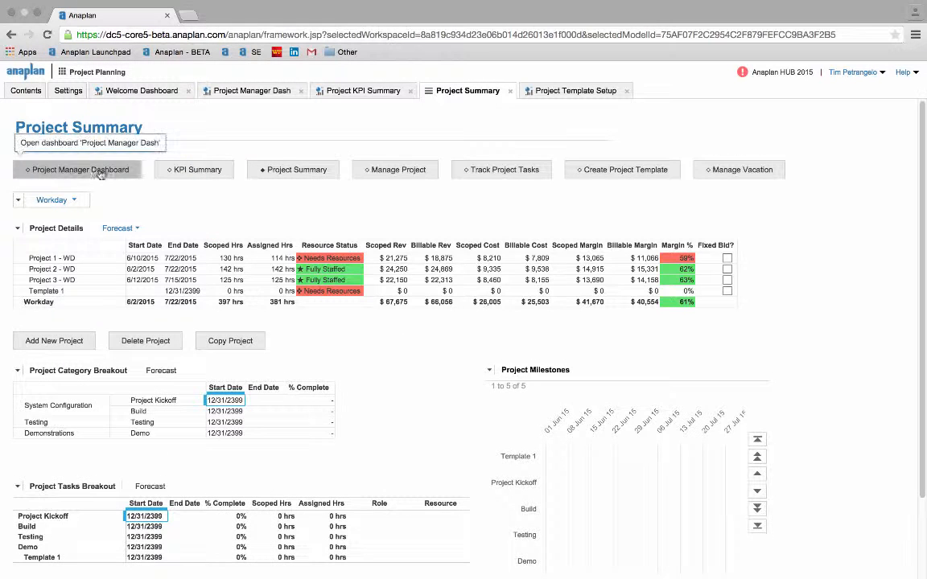
mouse_move(158, 203)
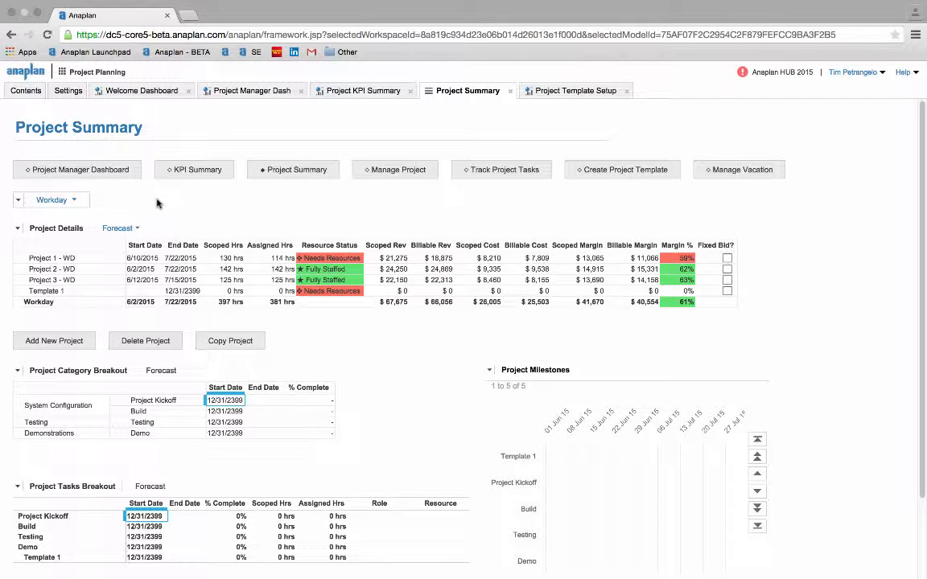
click(48, 290)
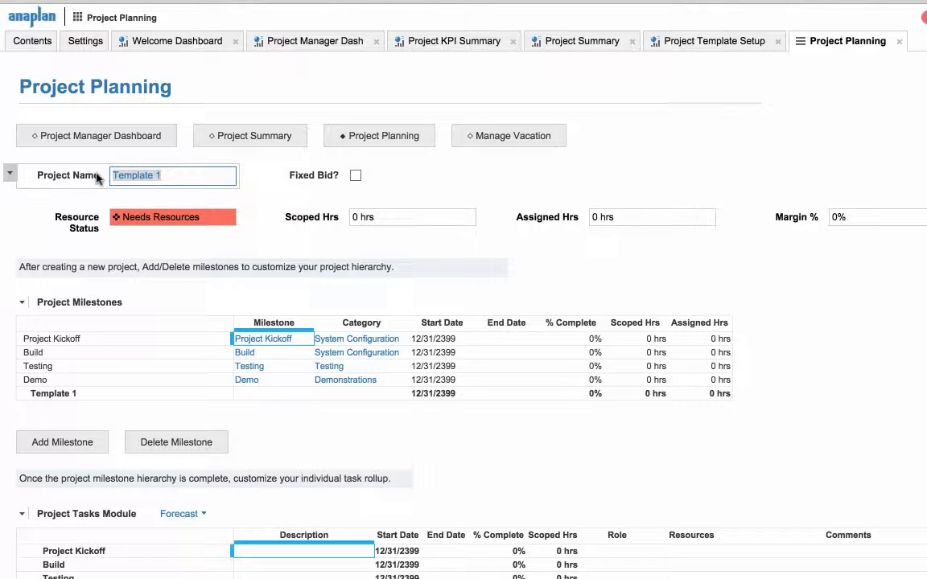
text(Test)
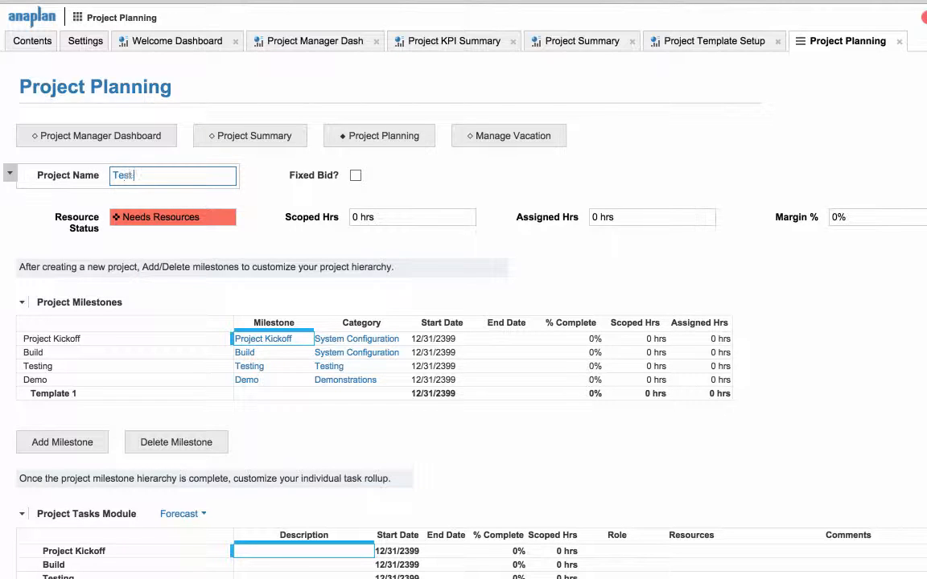
text(Project 1)
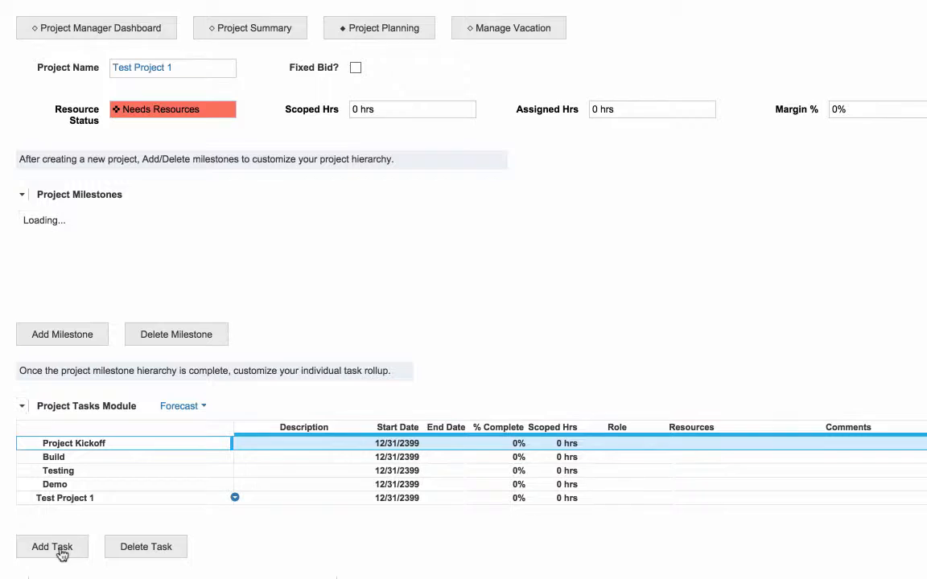
- Add Task 1 dated 5/20/2015–5/21/2015 with 4 scoped hours and the Project Manager role
click(52, 547)
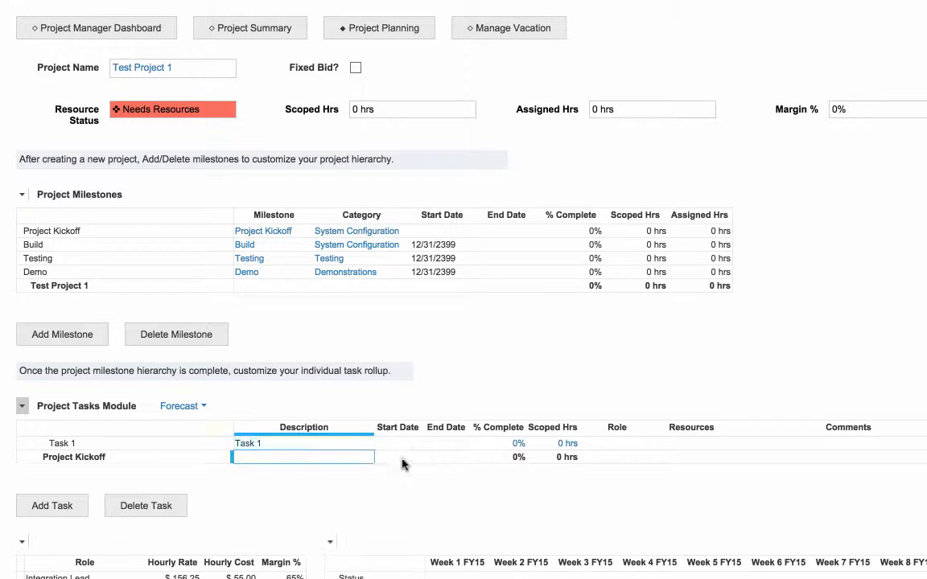
click(397, 444)
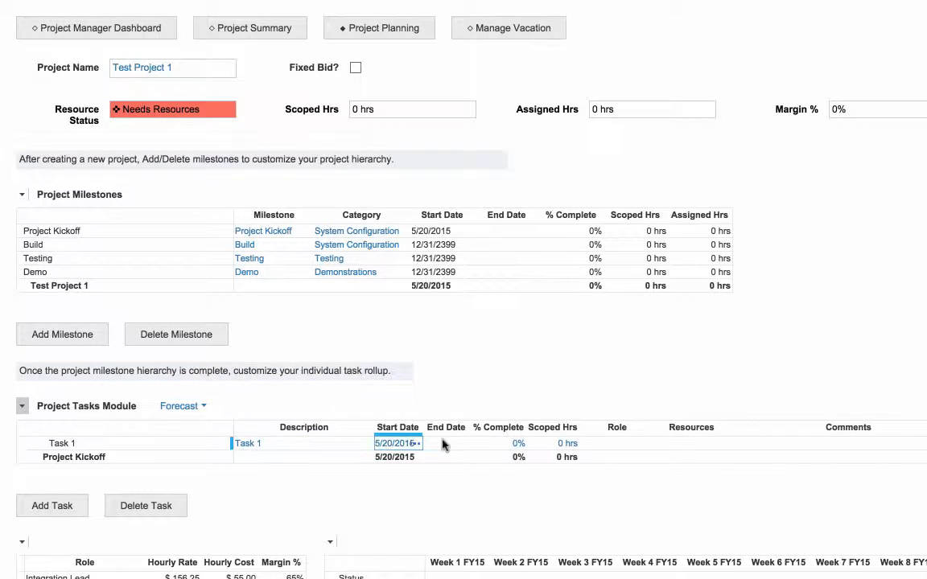
click(445, 444)
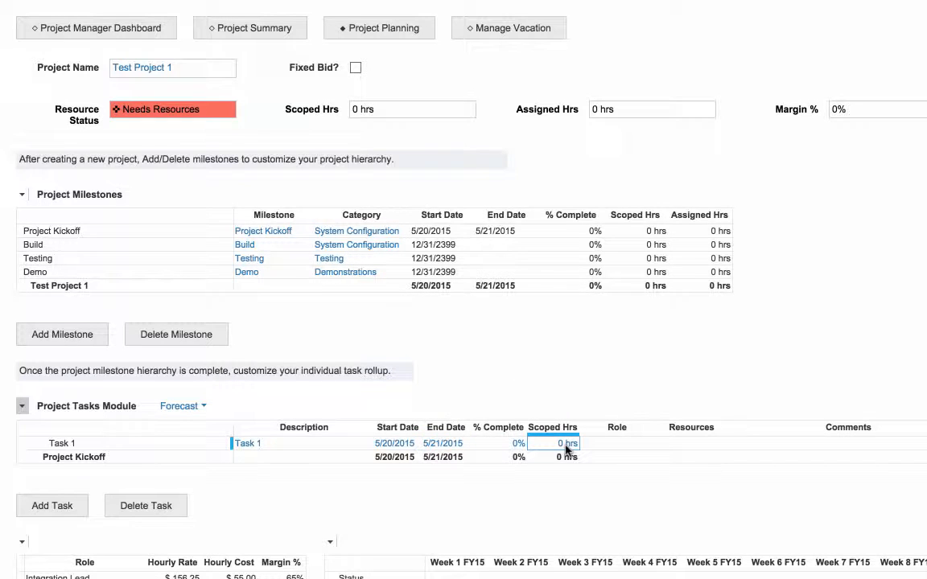
text(4)
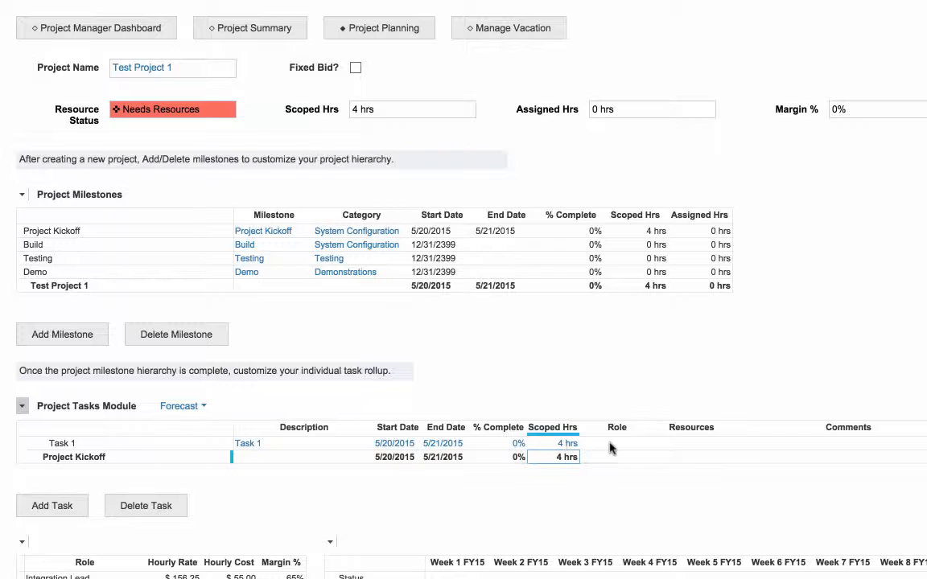
click(617, 444)
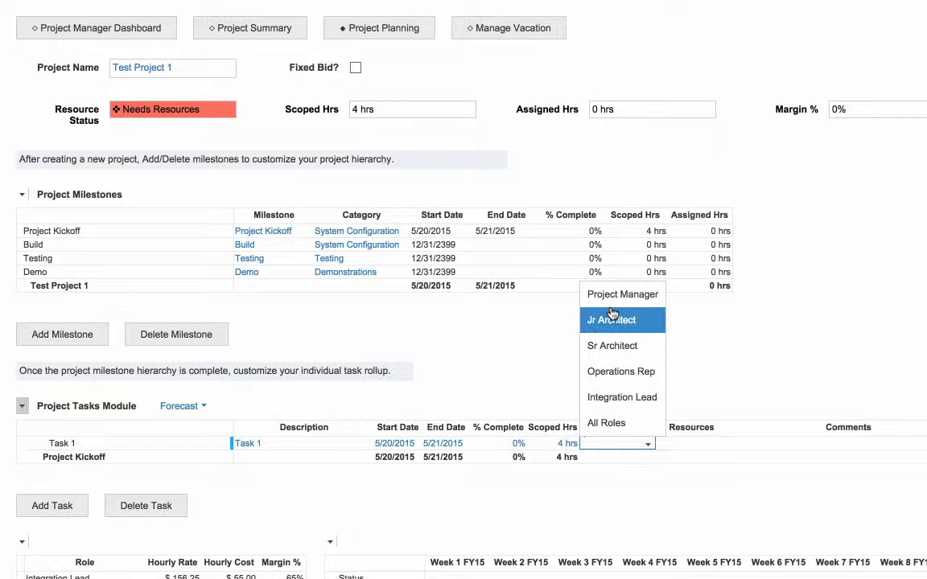
click(621, 293)
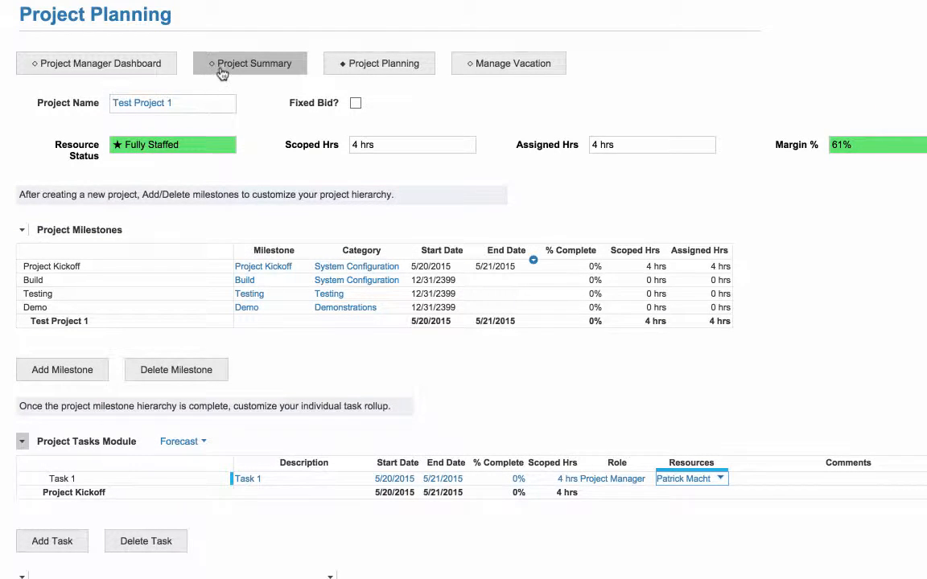
- Return to the Project Summary and bring Project 1 - WD into Project Planning
click(249, 62)
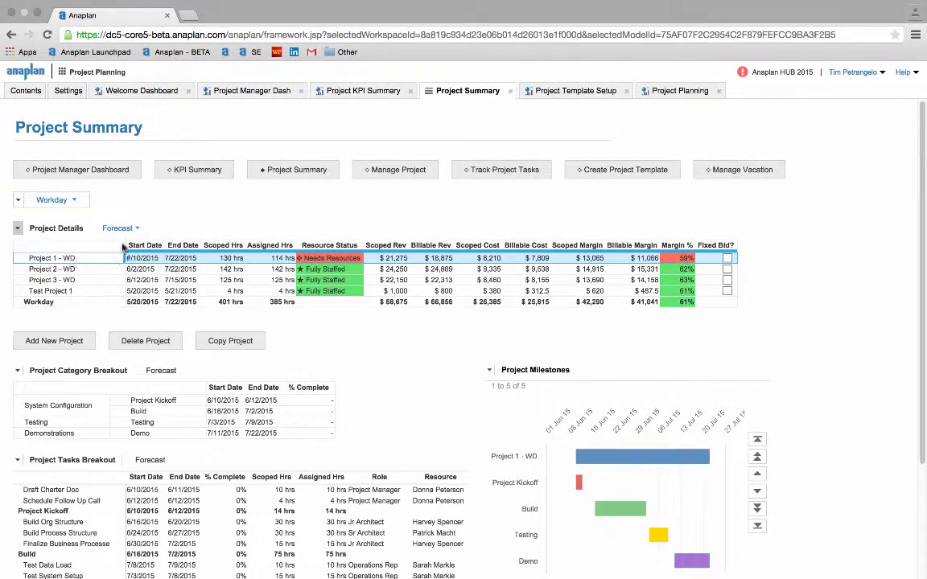
click(679, 90)
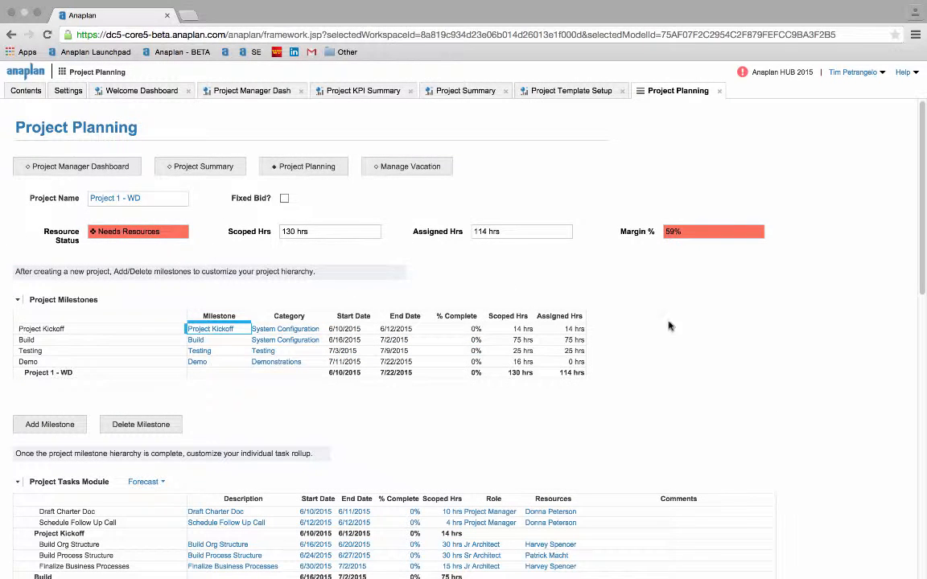
mouse_move(756, 344)
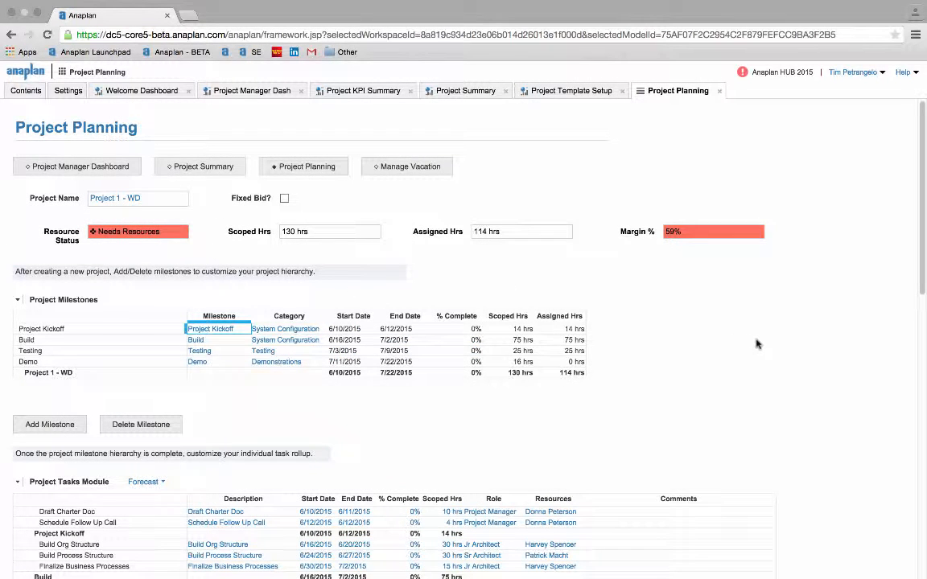
mouse_move(803, 355)
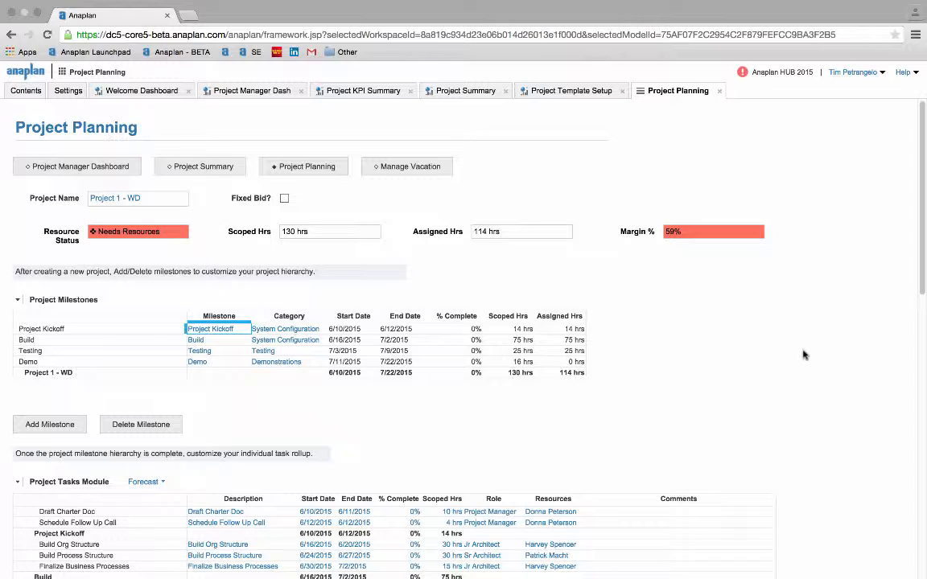
- Filter the bench availability to the Integration Lead role
scroll(down, 3)
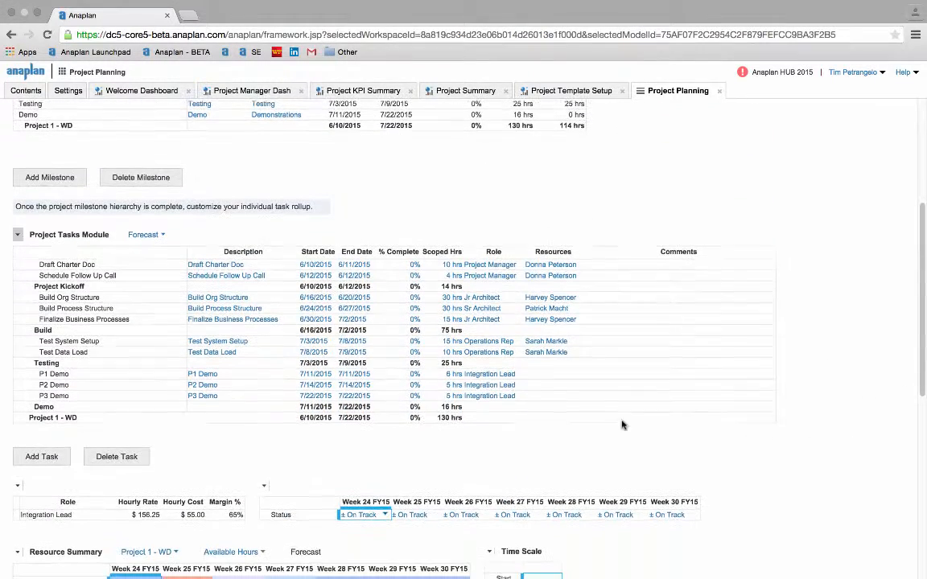
mouse_move(540, 388)
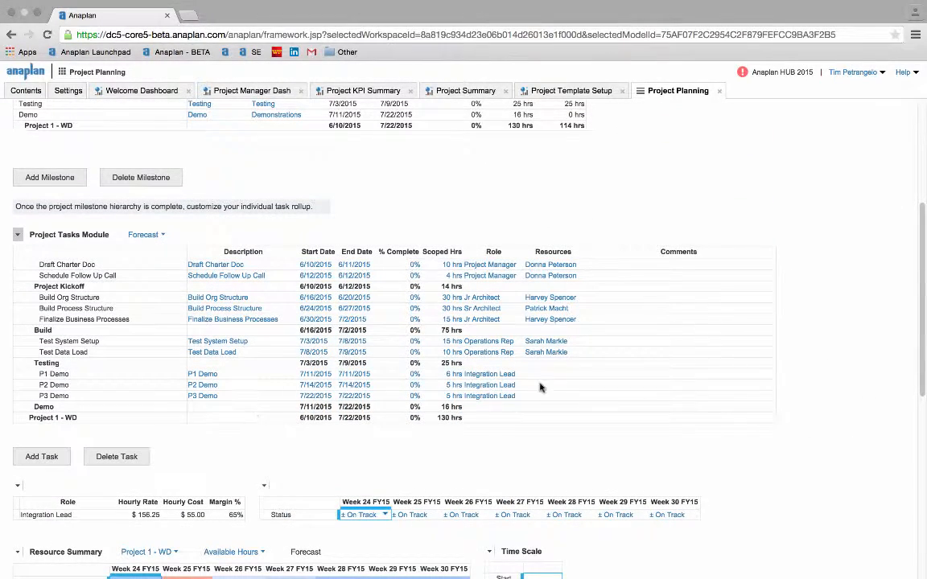
mouse_move(517, 383)
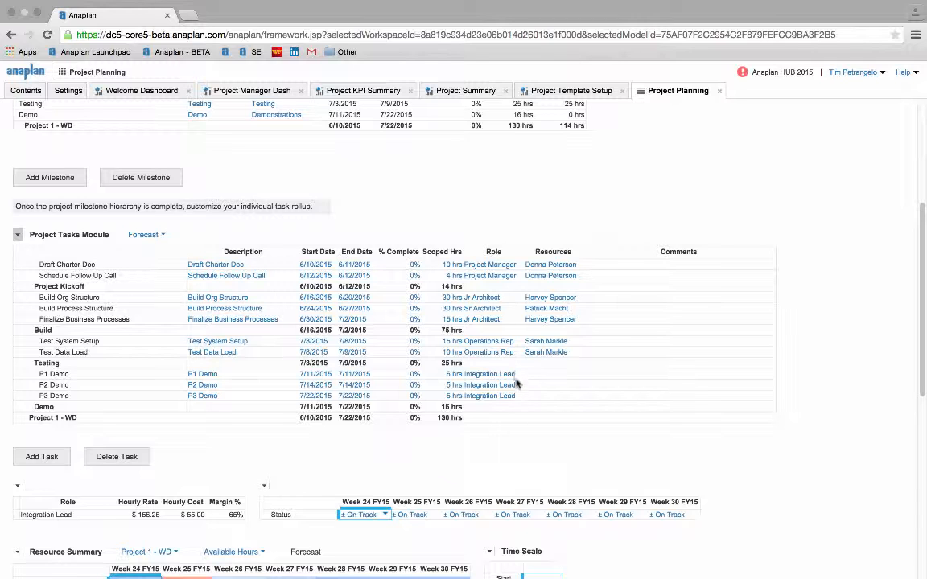
scroll(down, 3)
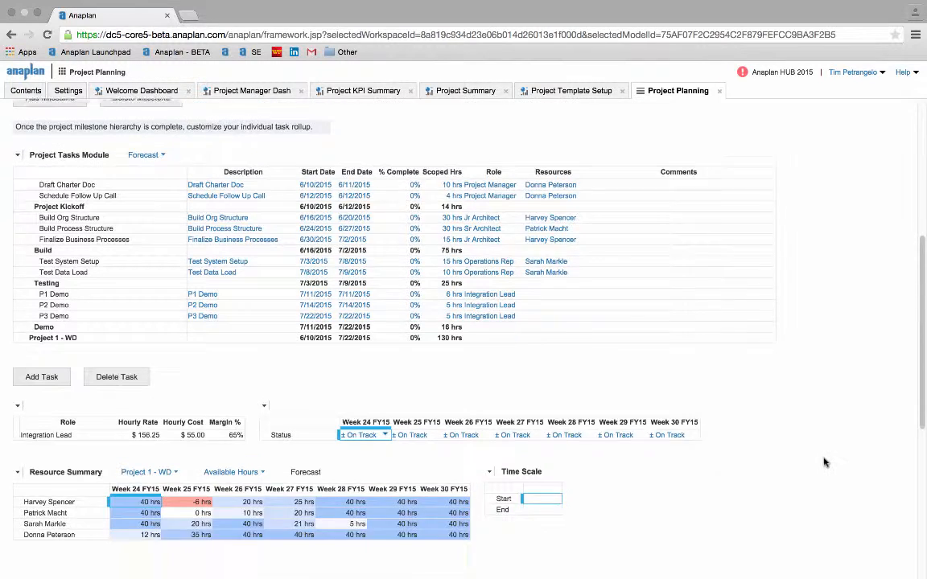
scroll(down, 3)
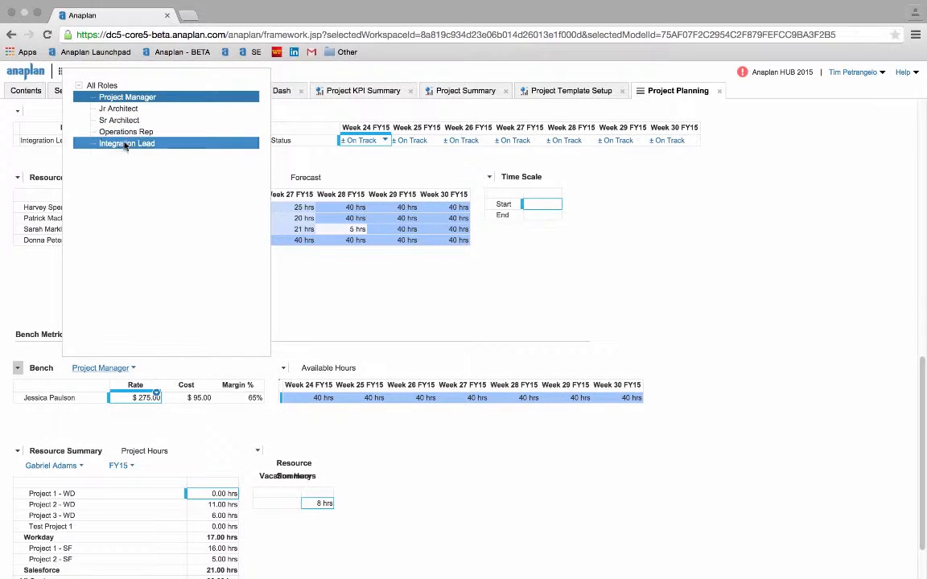
click(125, 143)
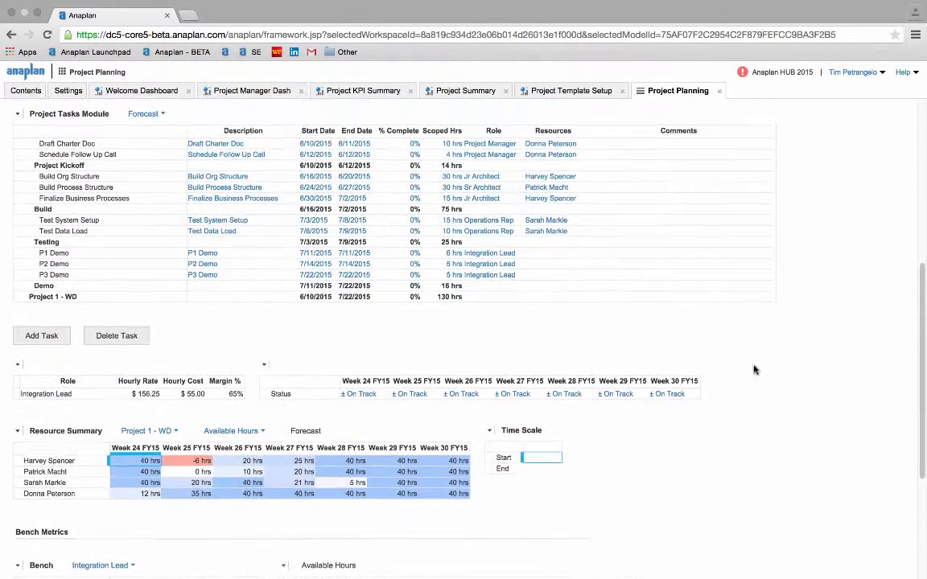
click(553, 284)
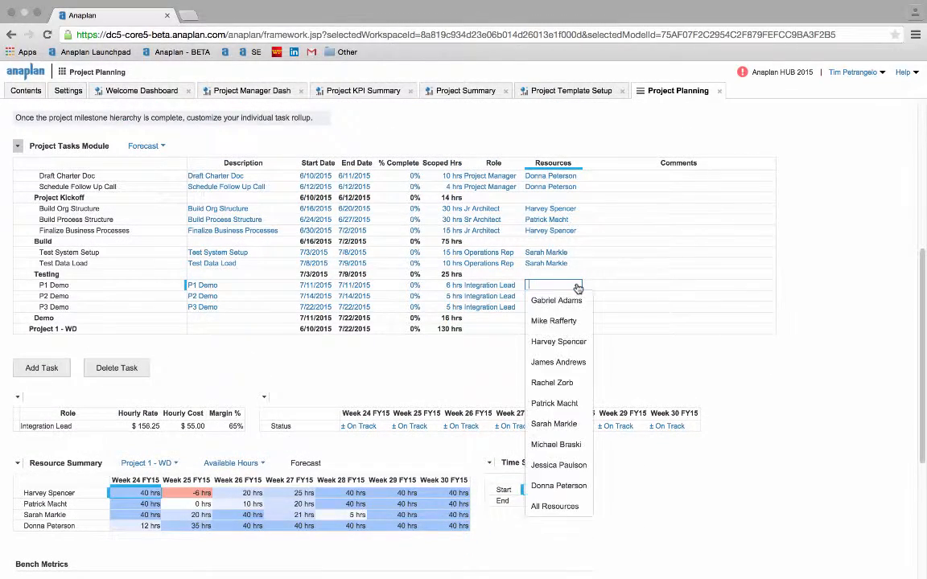
mouse_move(556, 444)
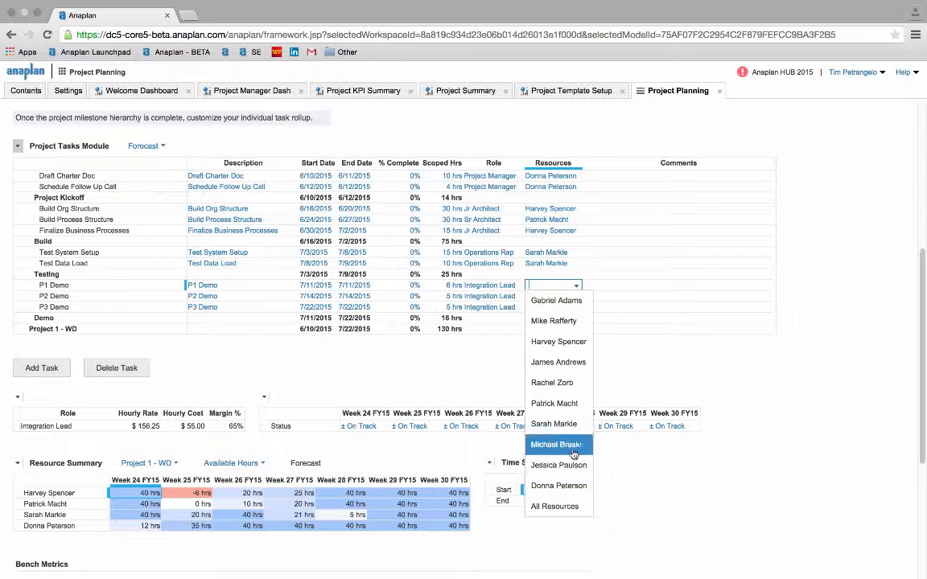
click(557, 300)
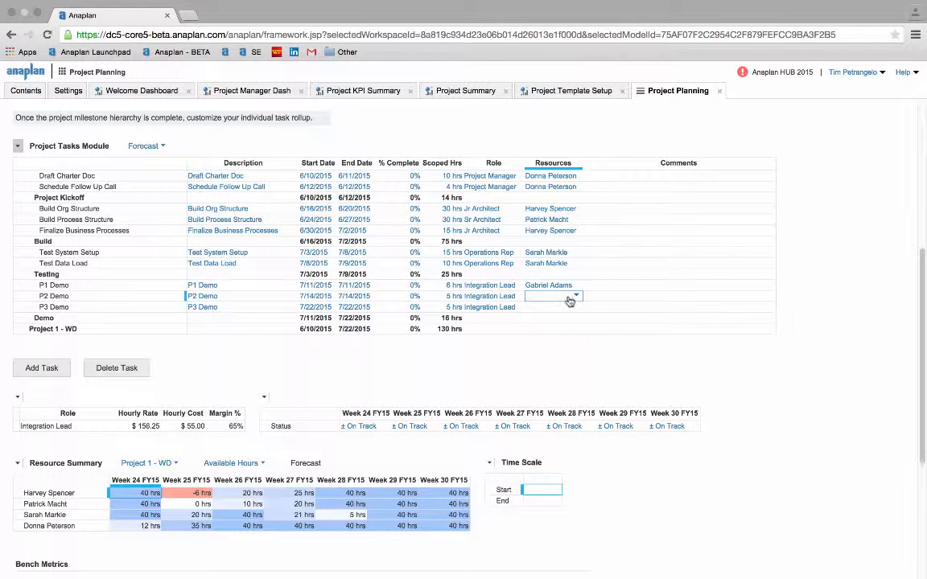
click(547, 295)
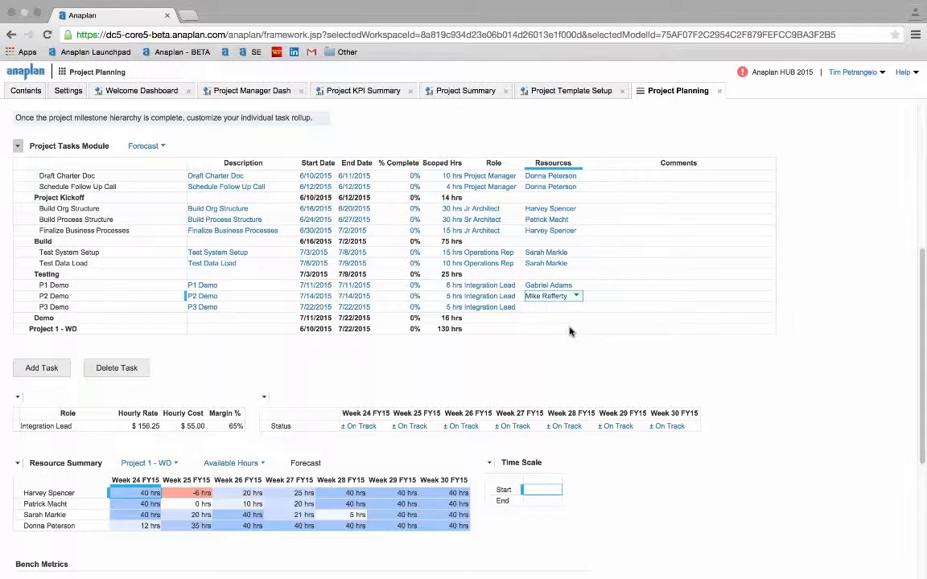
click(551, 306)
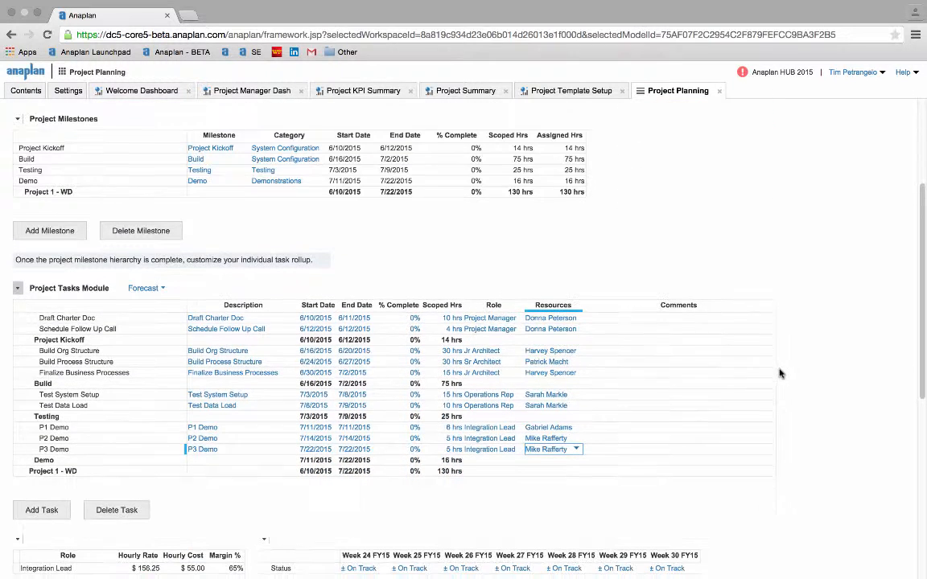
mouse_move(769, 479)
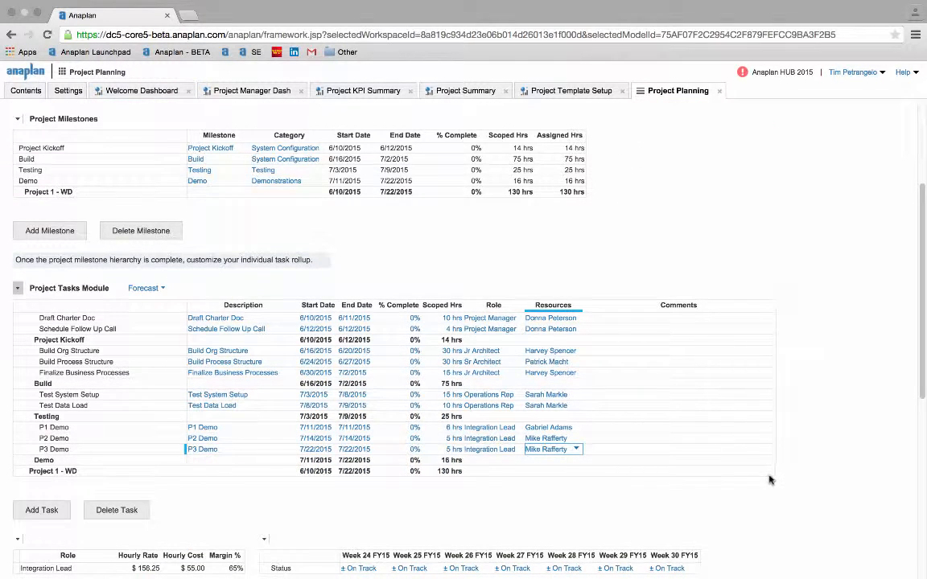
scroll(down, 3)
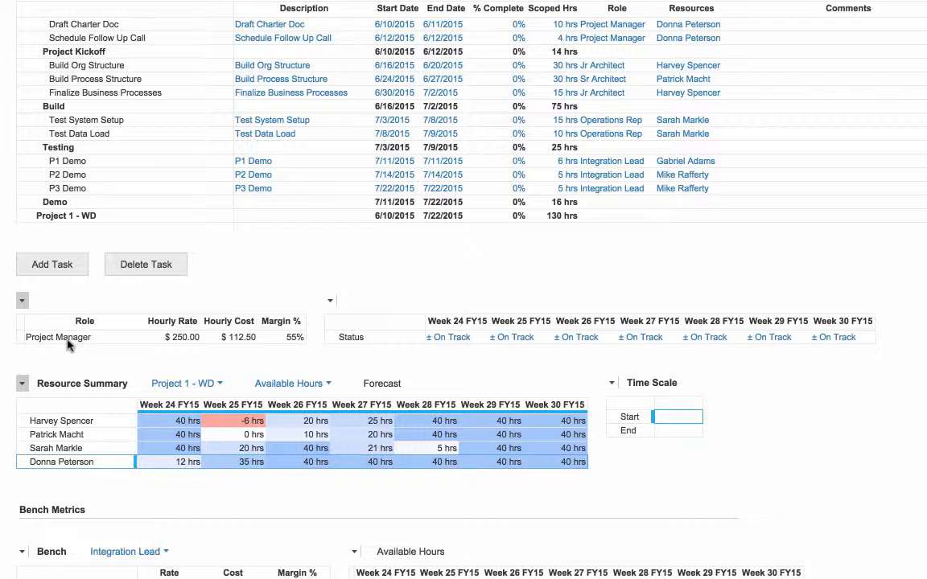
mouse_move(293, 348)
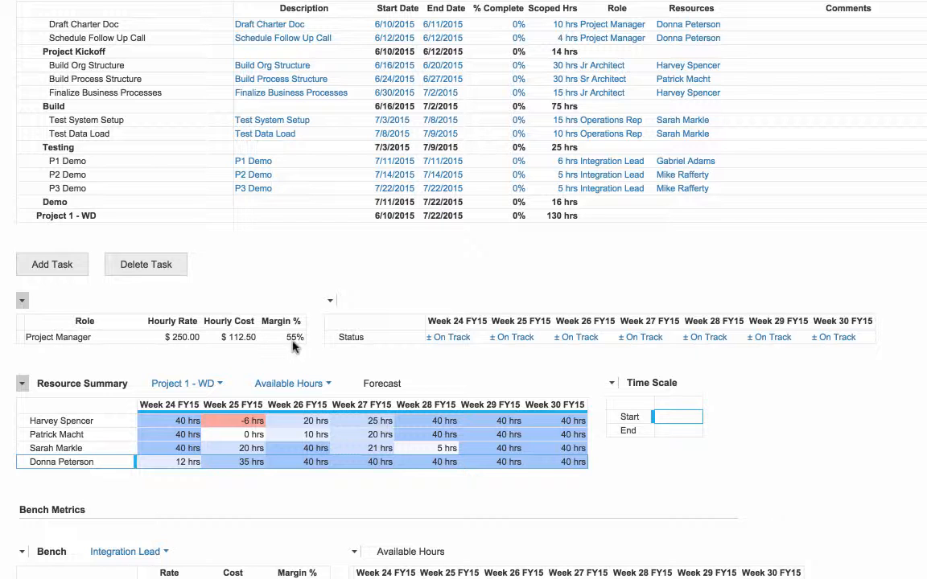
scroll(down, 3)
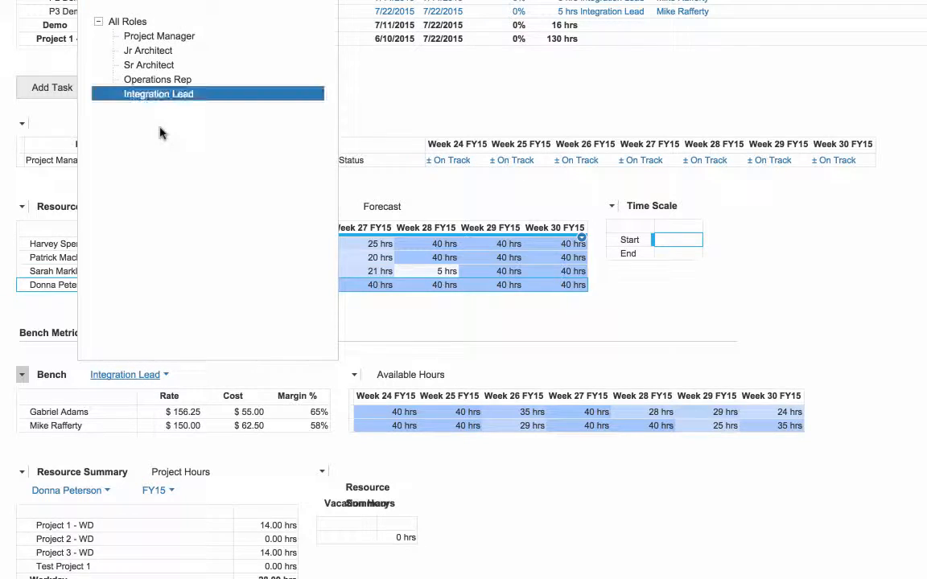
click(158, 35)
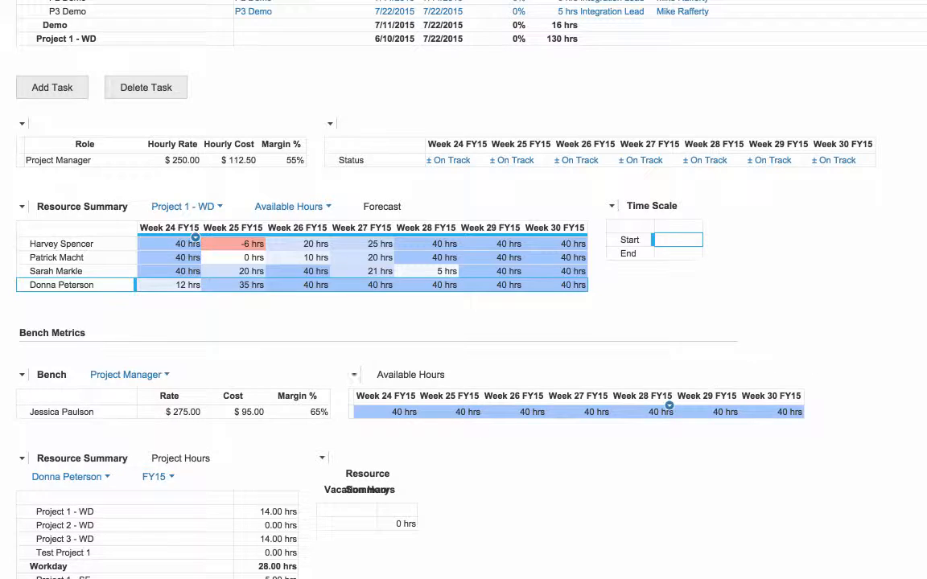
scroll(down, 3)
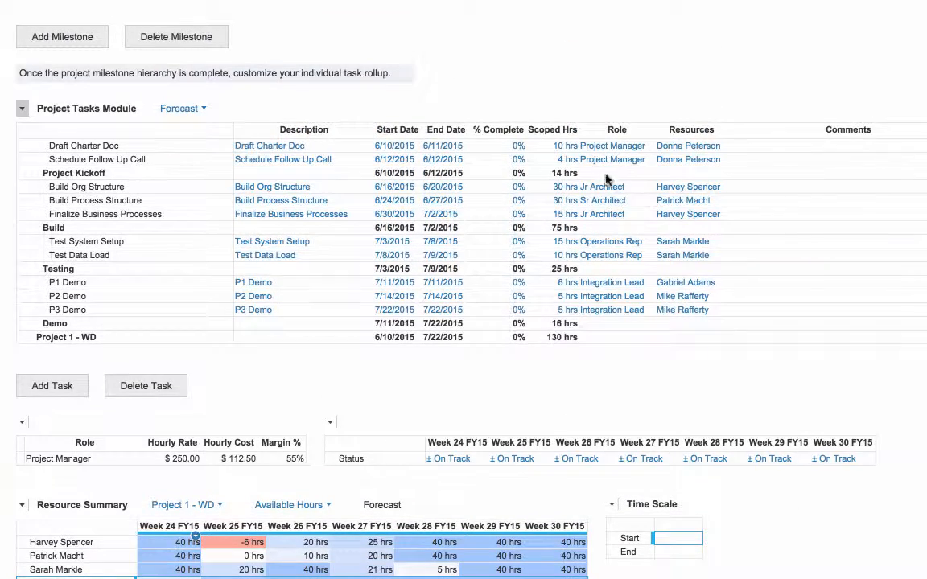
click(689, 144)
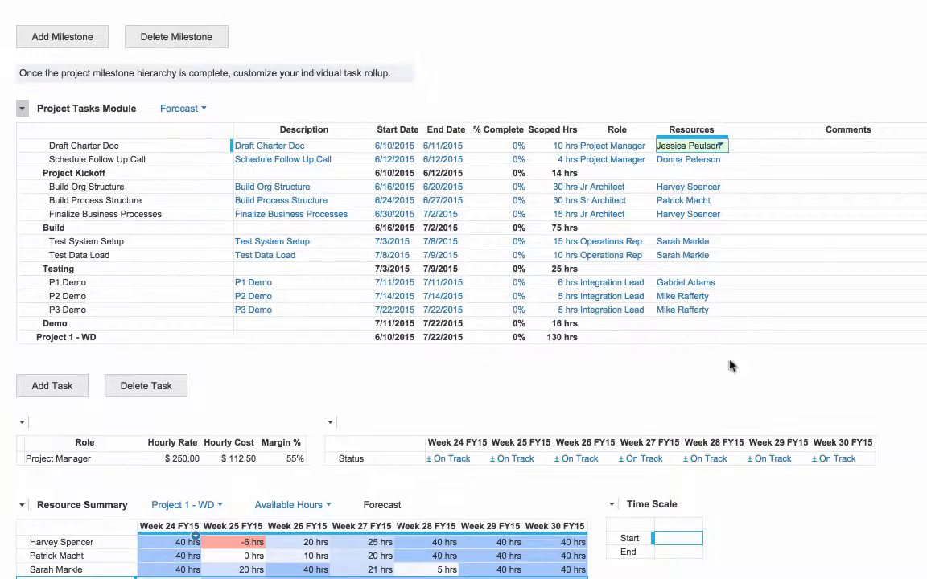
scroll(up, 3)
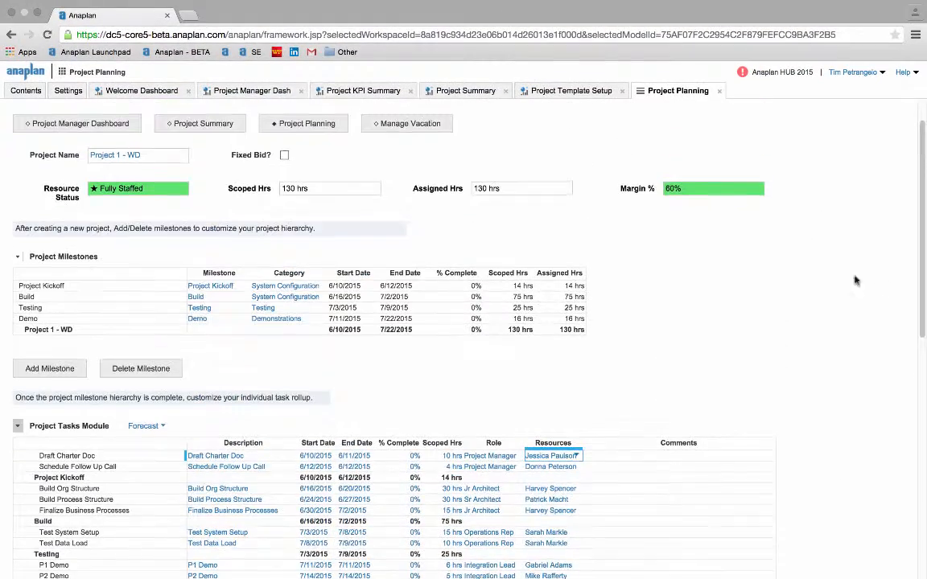
mouse_move(673, 203)
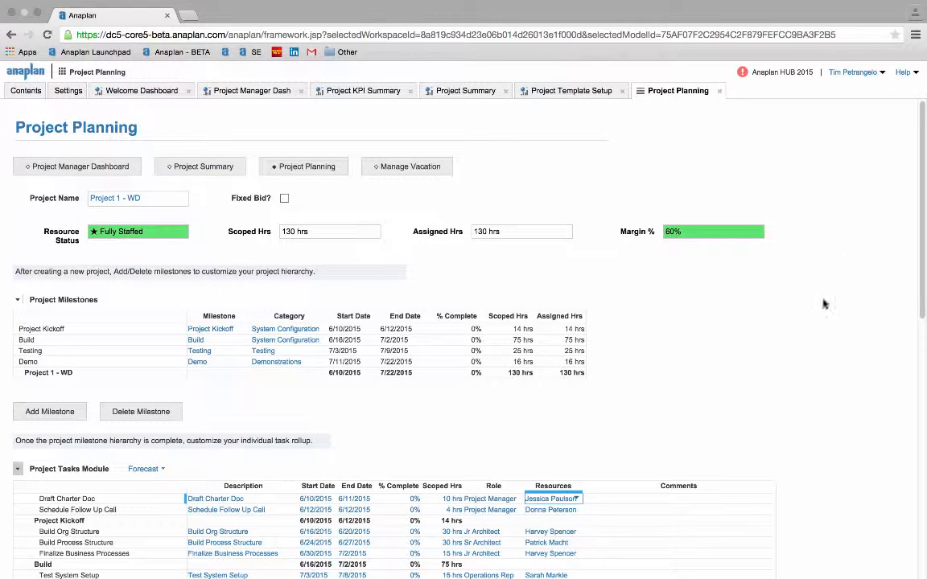
mouse_move(740, 368)
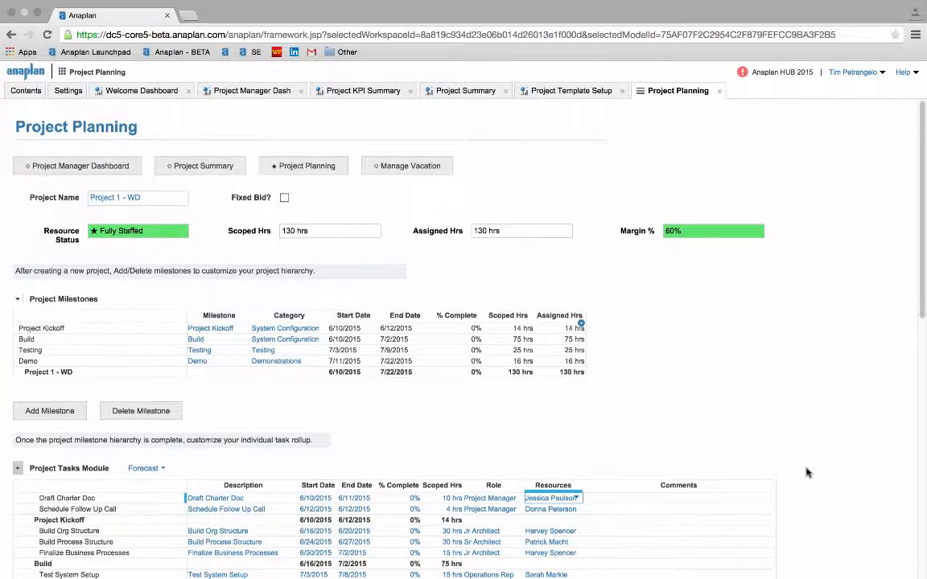
scroll(down, 3)
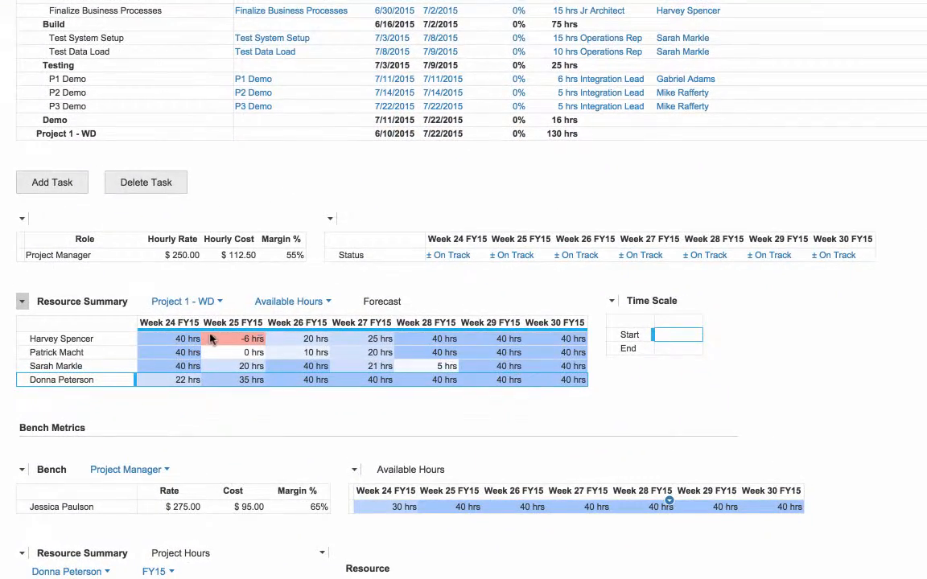
mouse_move(228, 399)
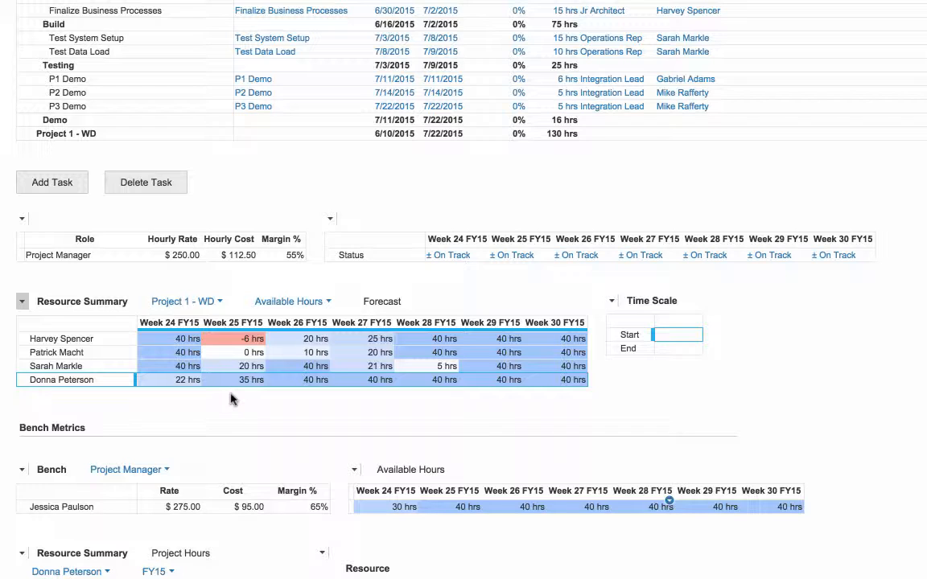
mouse_move(235, 405)
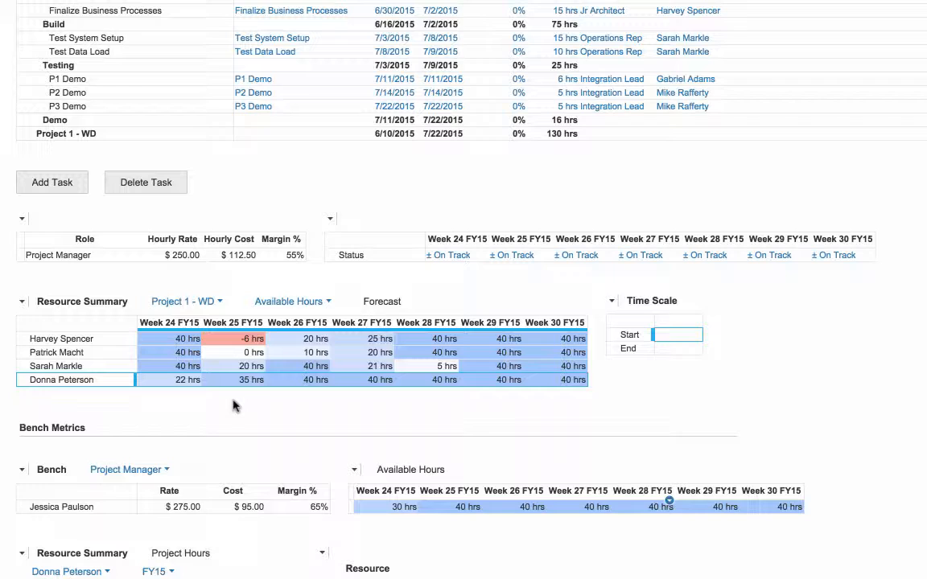
mouse_move(292, 410)
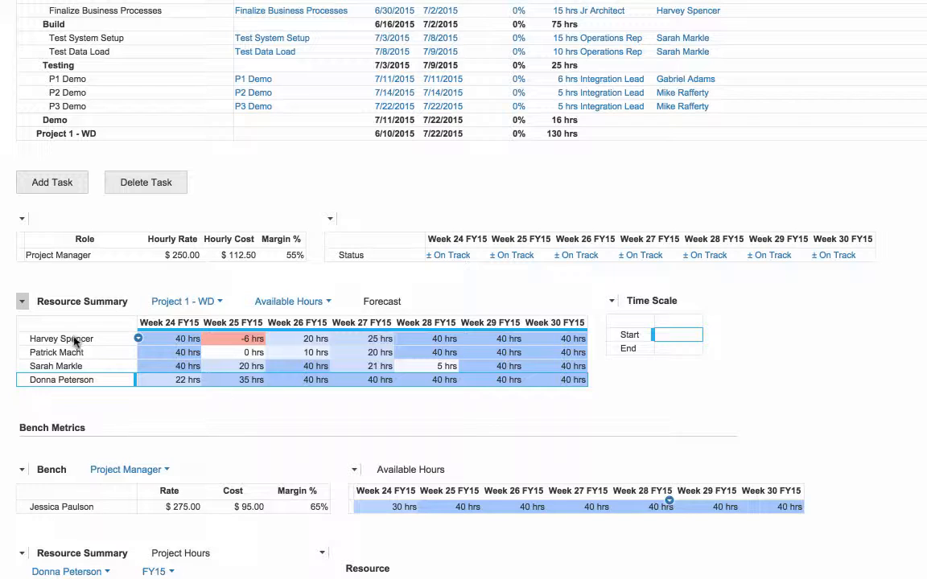
mouse_move(261, 348)
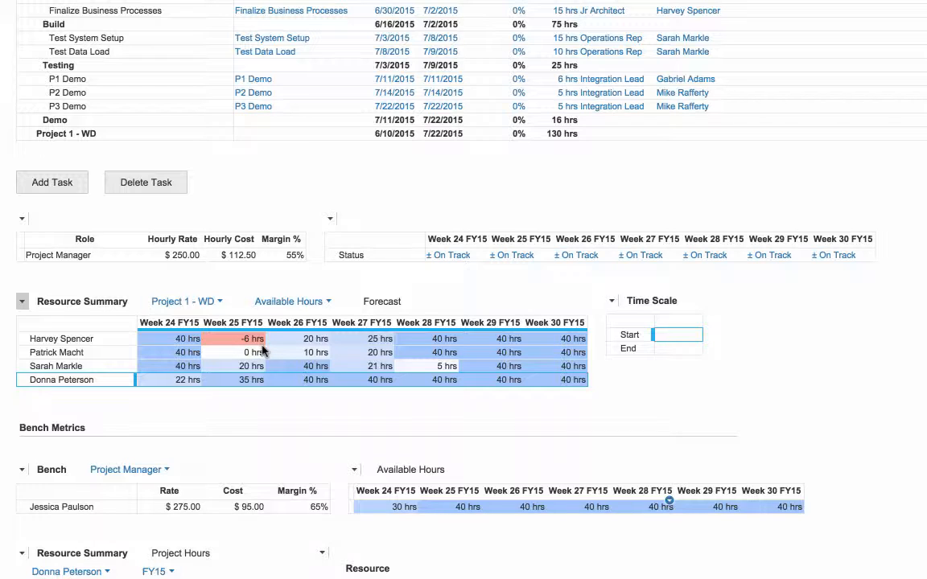
mouse_move(273, 411)
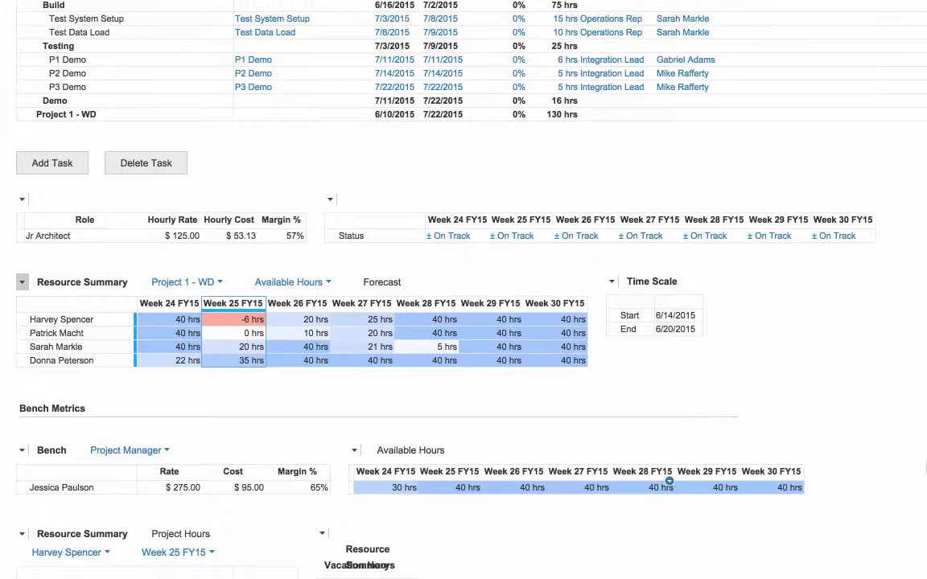
scroll(down, 3)
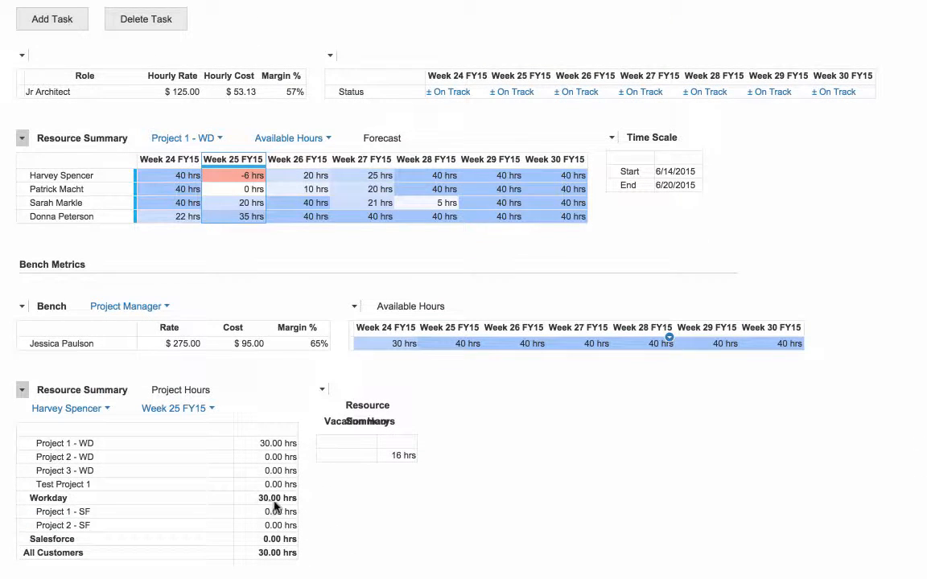
mouse_move(434, 447)
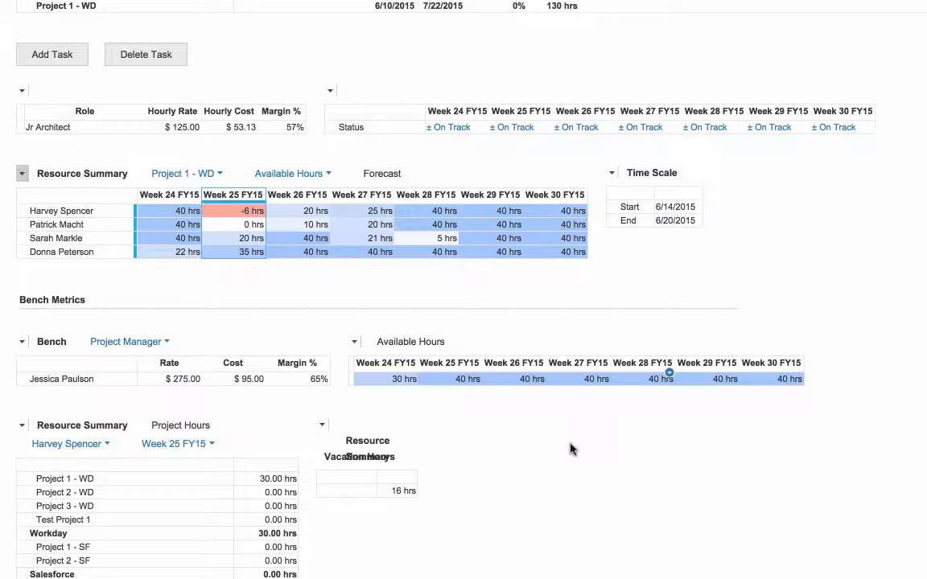
mouse_move(576, 451)
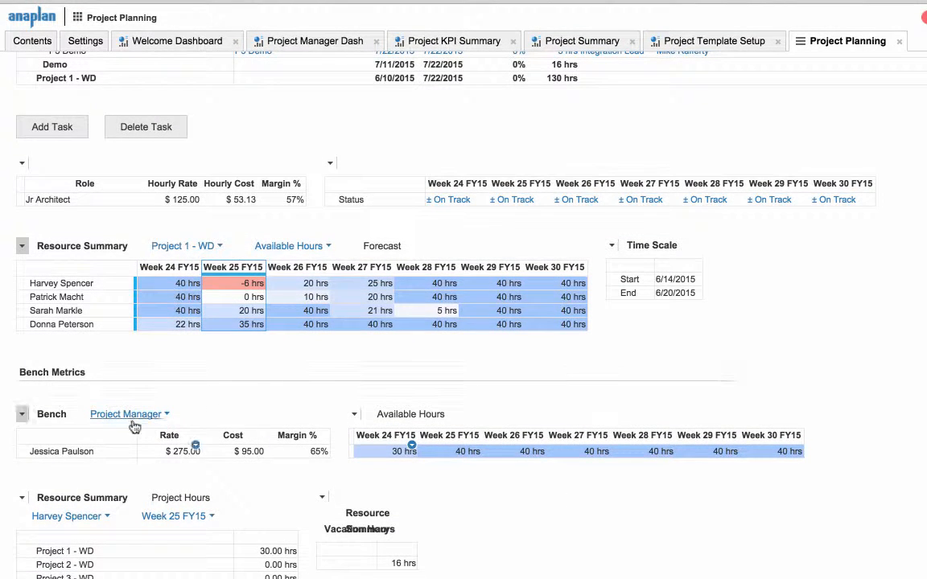
- Switch the bench role filter to Jr Architect
click(127, 414)
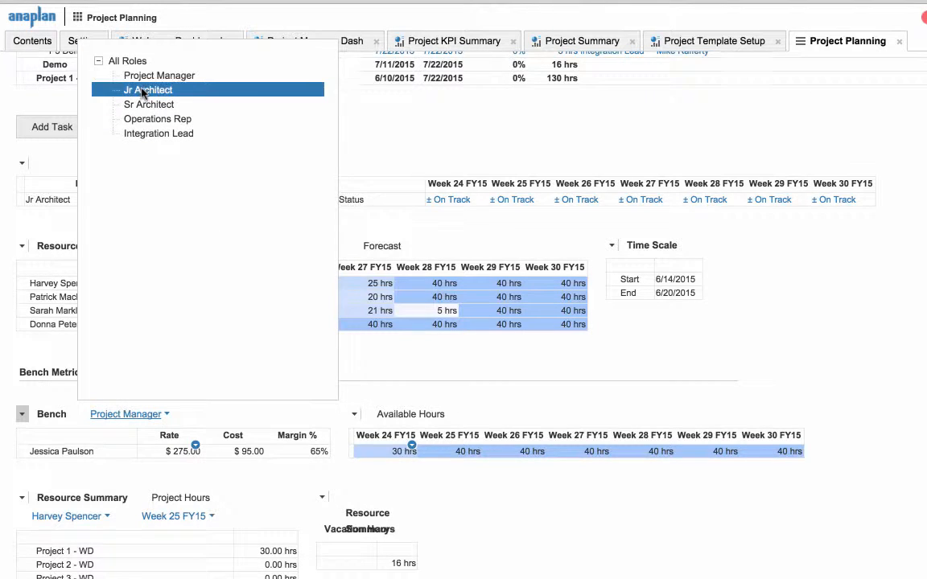
click(148, 90)
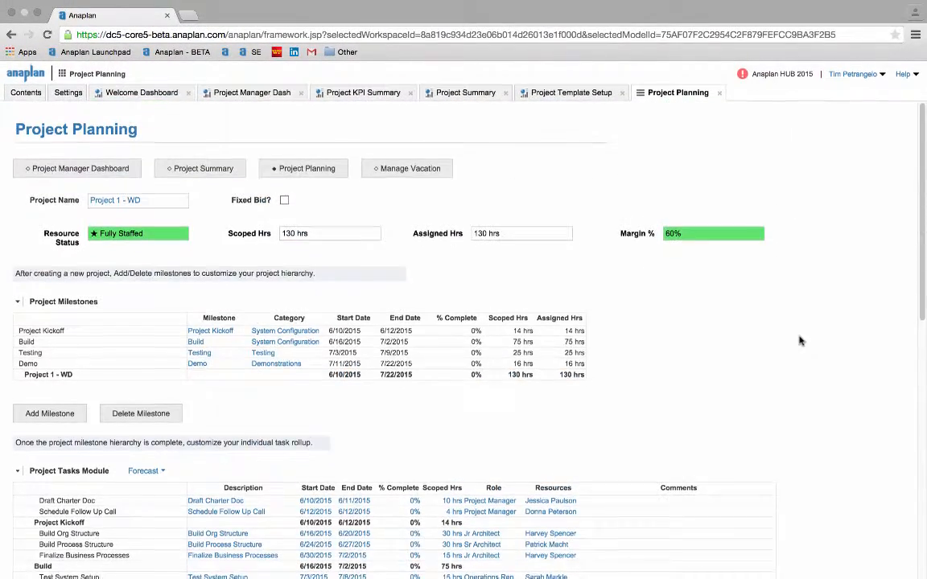
click(405, 168)
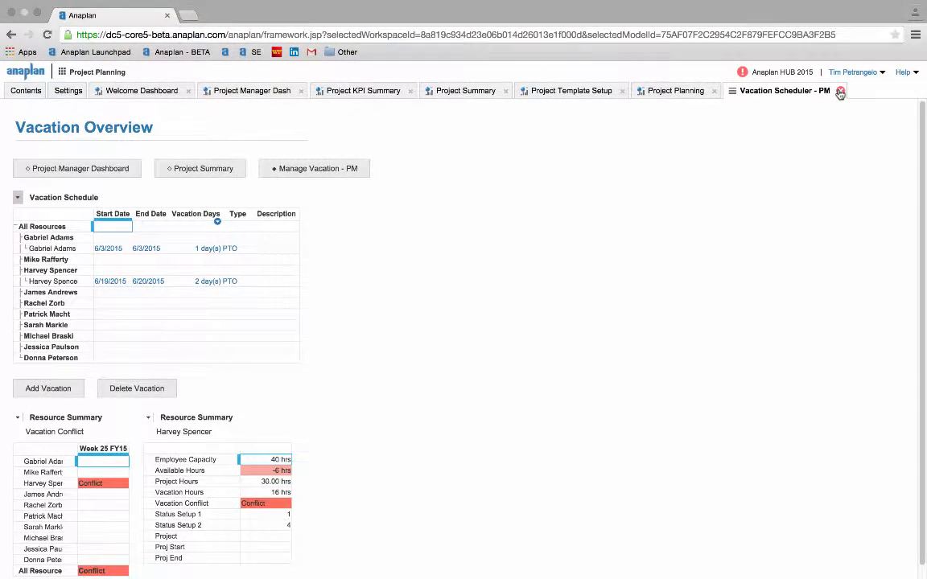
click(674, 90)
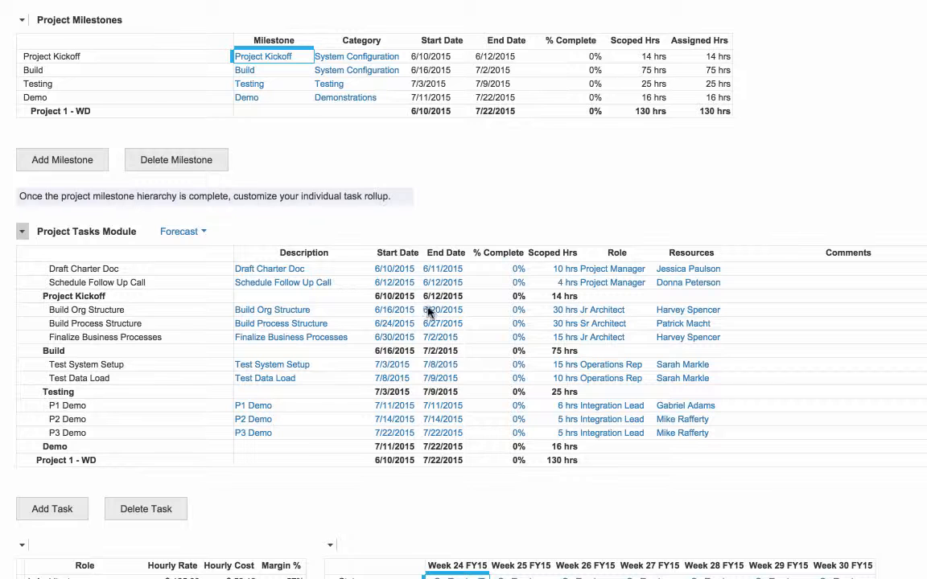
click(441, 309)
text(3)
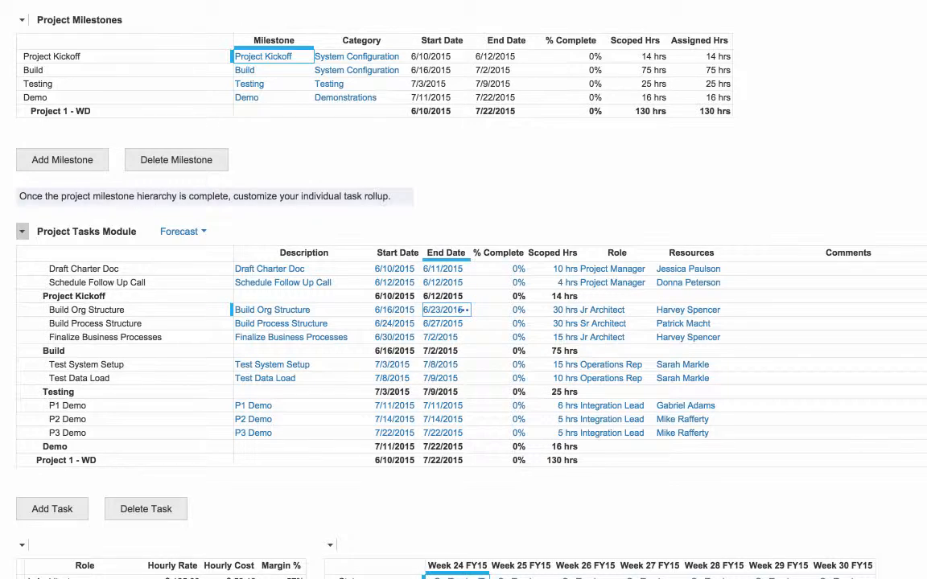
scroll(down, 3)
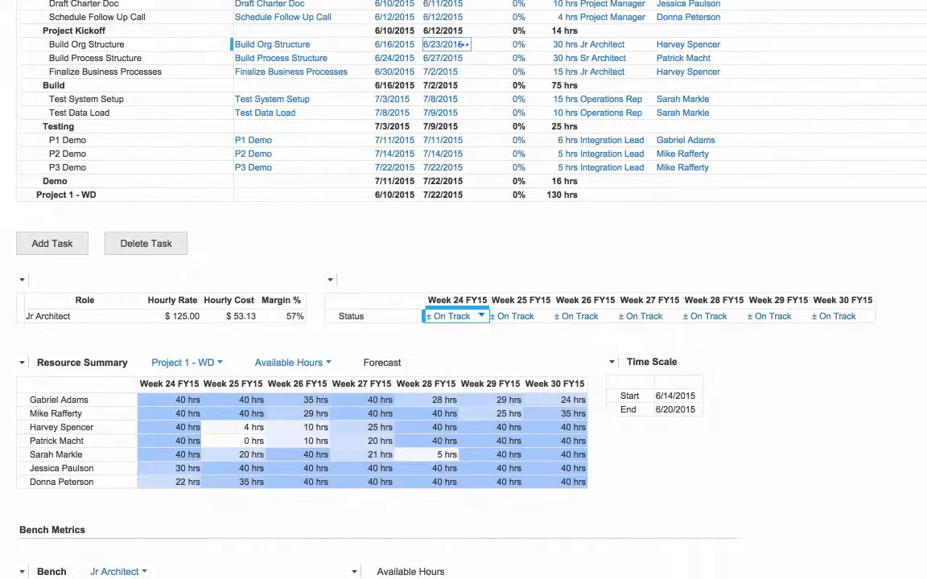
scroll(down, 3)
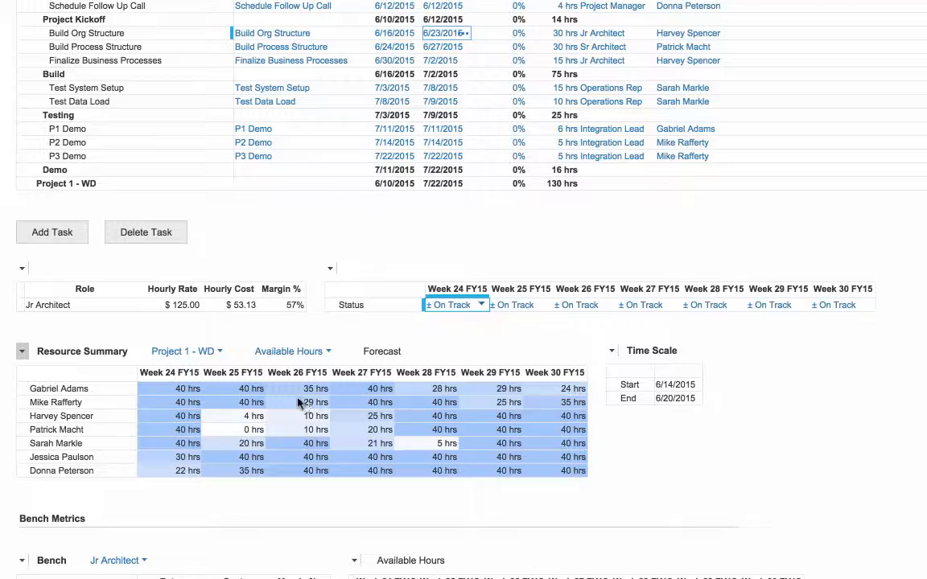
mouse_move(265, 421)
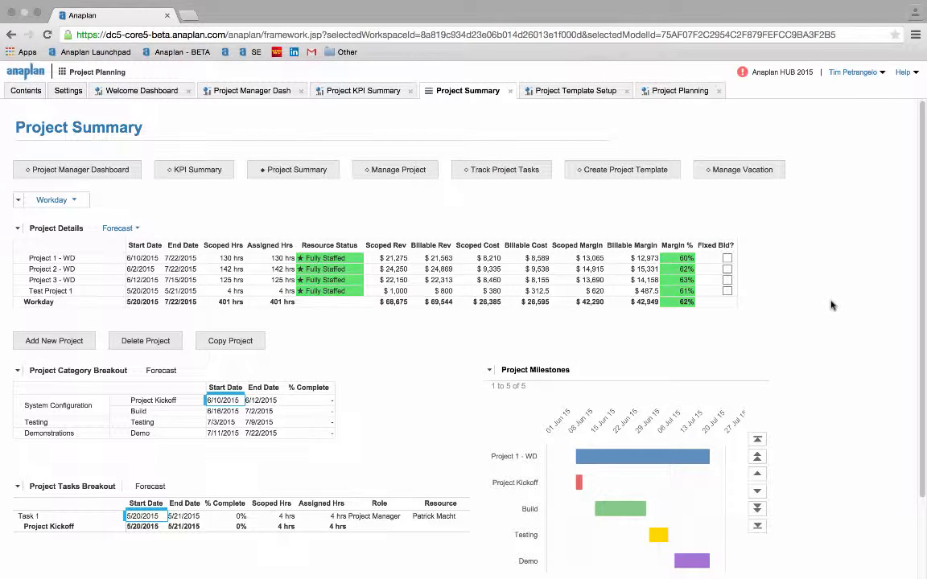
mouse_move(823, 306)
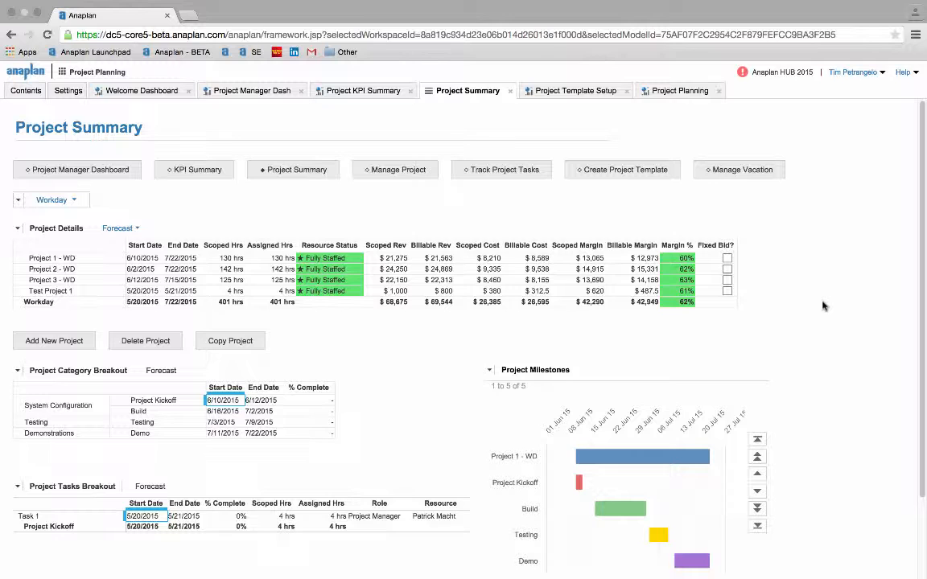
mouse_move(812, 306)
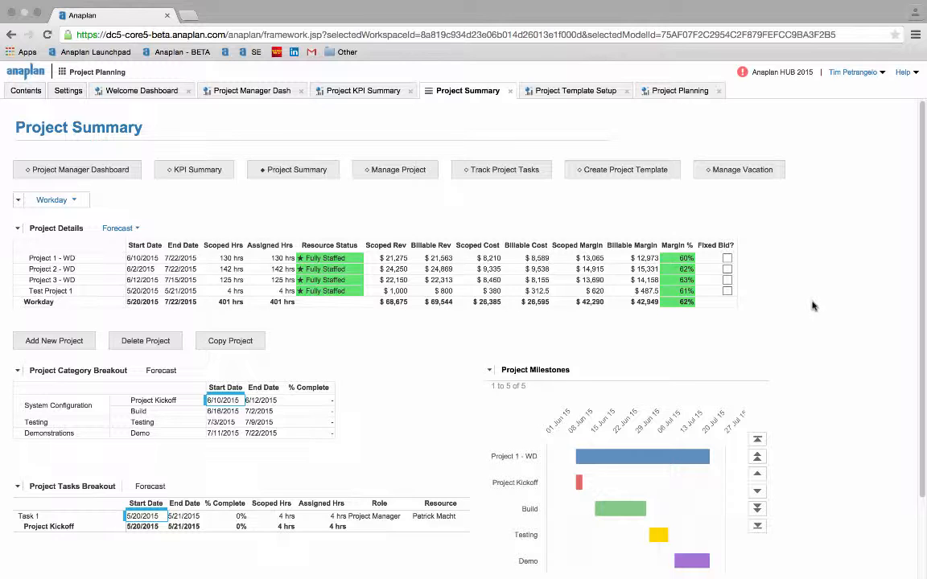
- Select the Project 1 - WD row to populate the Project Tasks Breakout
click(51, 257)
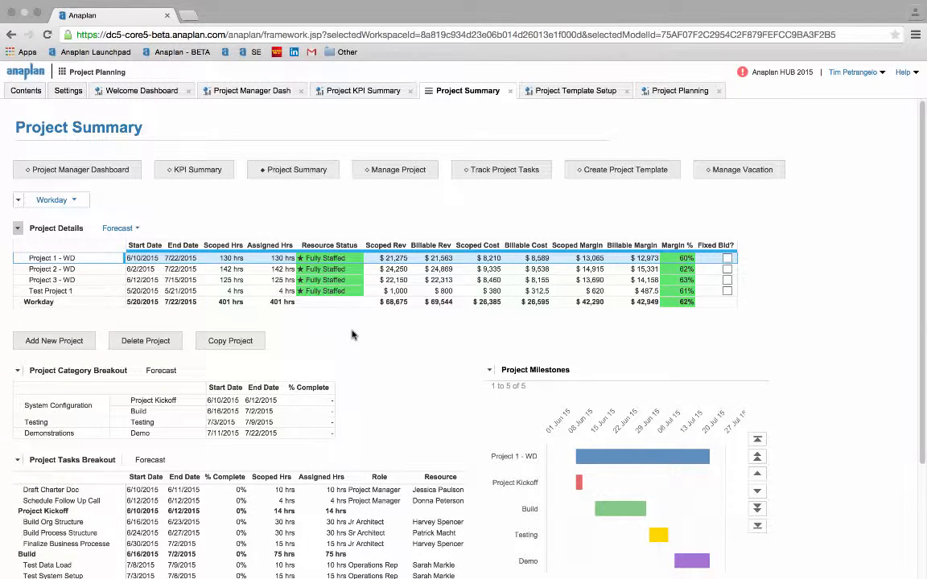
mouse_move(222, 418)
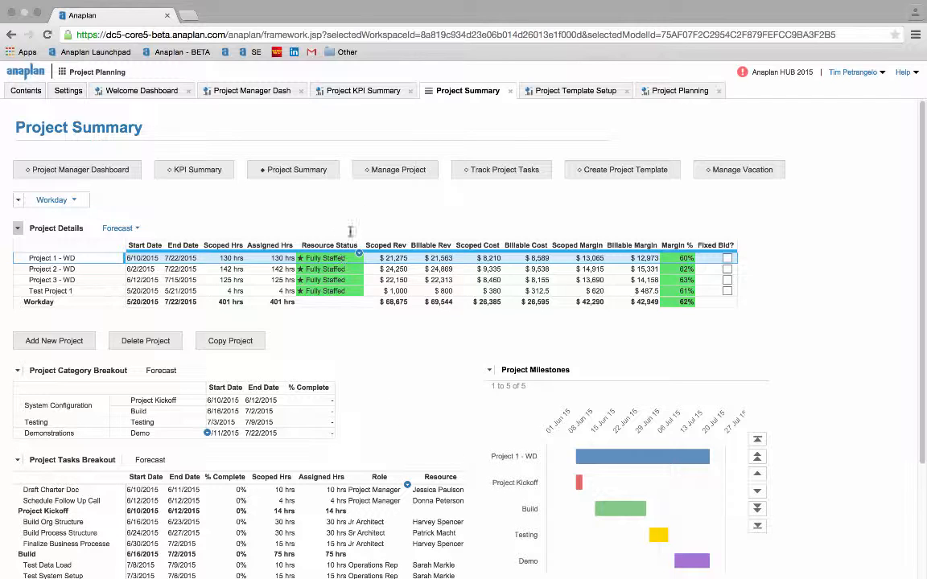
mouse_move(373, 196)
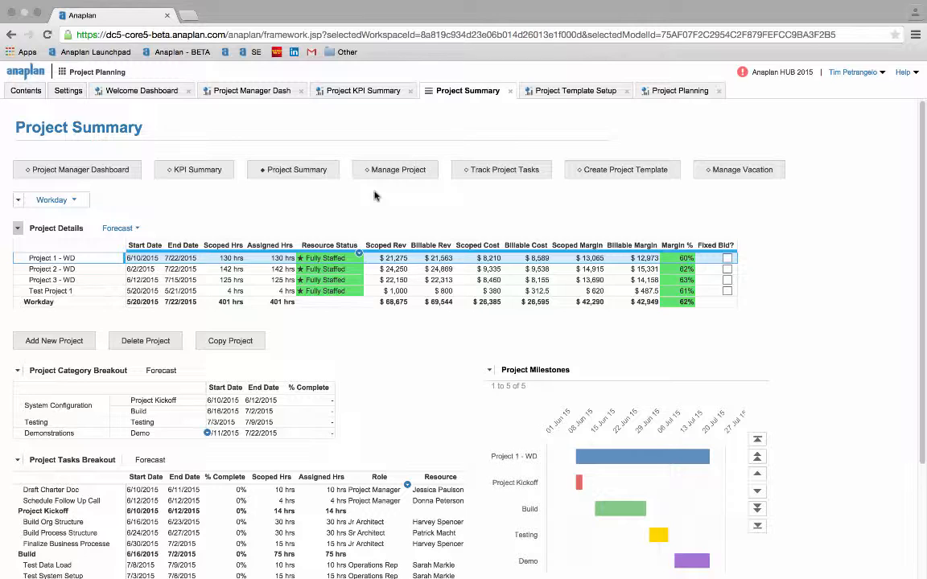